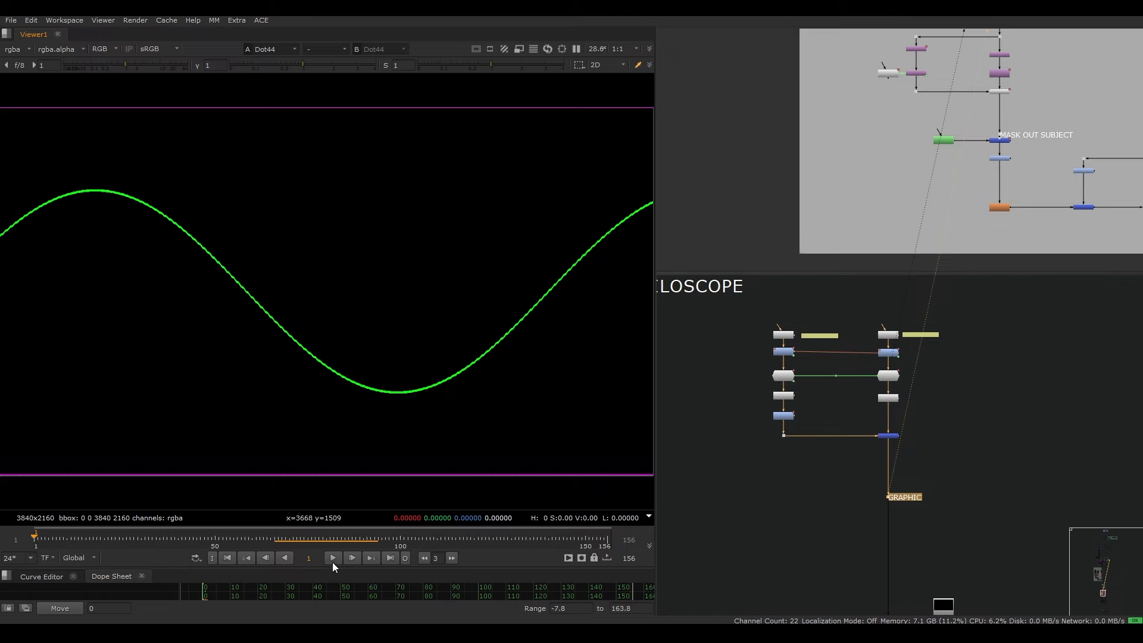
Step: Preview the oscilloscope animation on the Read9 plate comp and pan to the GRAPHIC dot
left_click(332, 558)
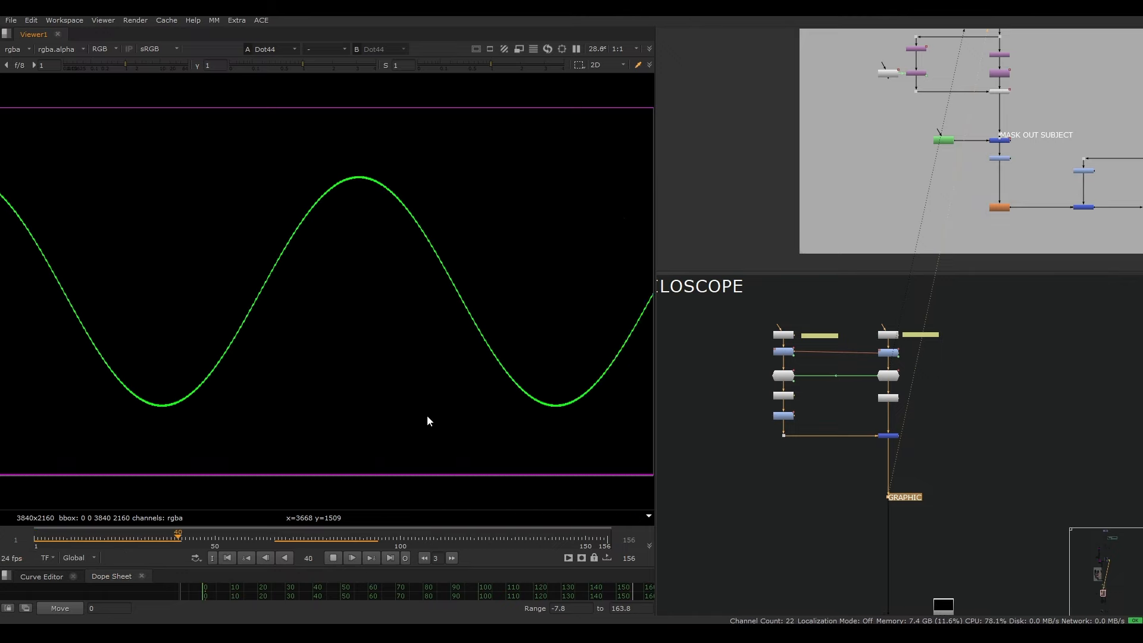
left_click(350, 558)
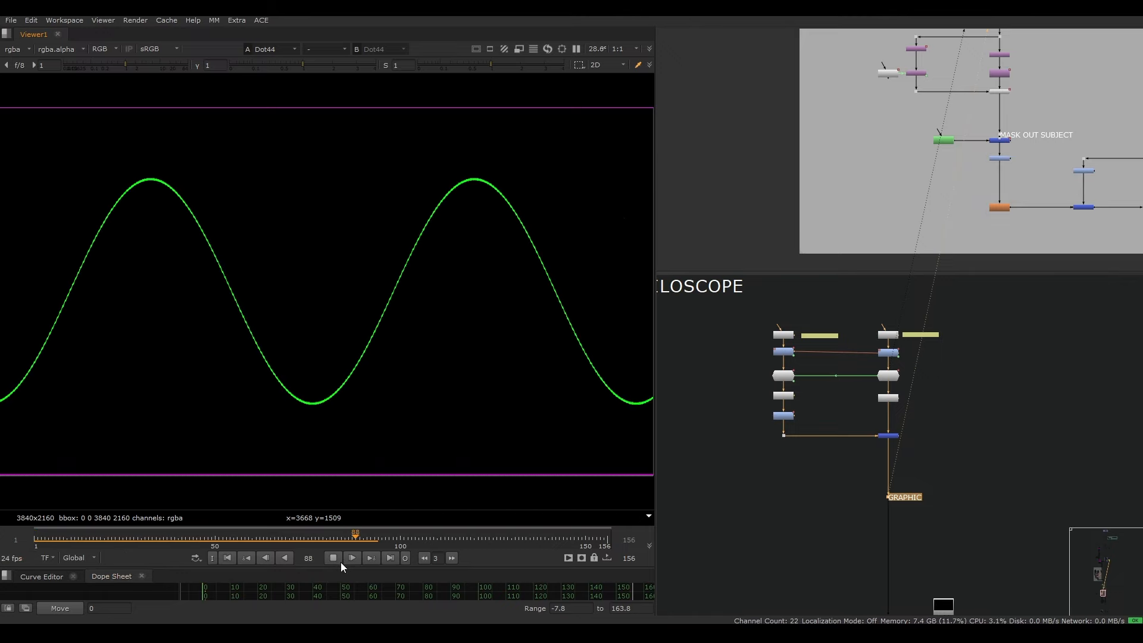
left_click(351, 557)
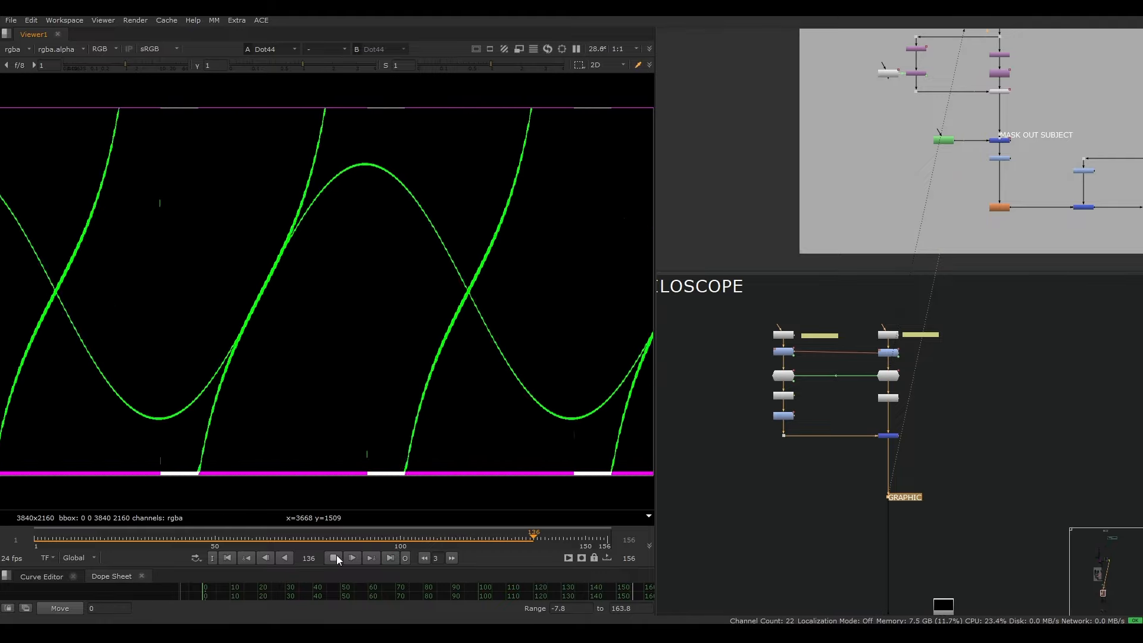
left_click(332, 557)
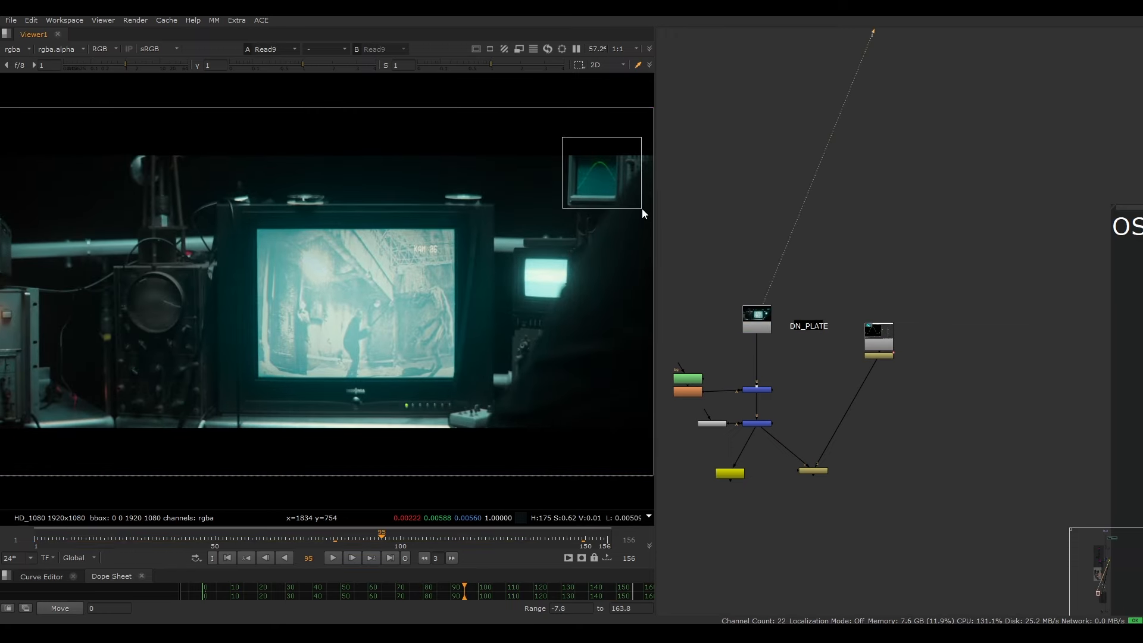
left_click(283, 537)
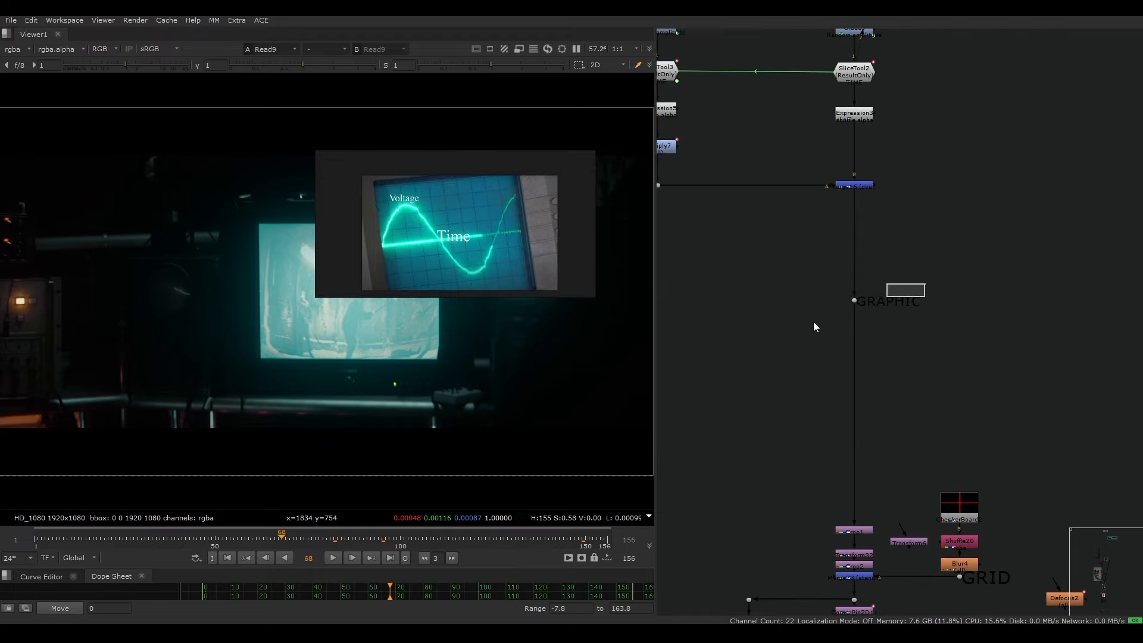
left_click(886, 300)
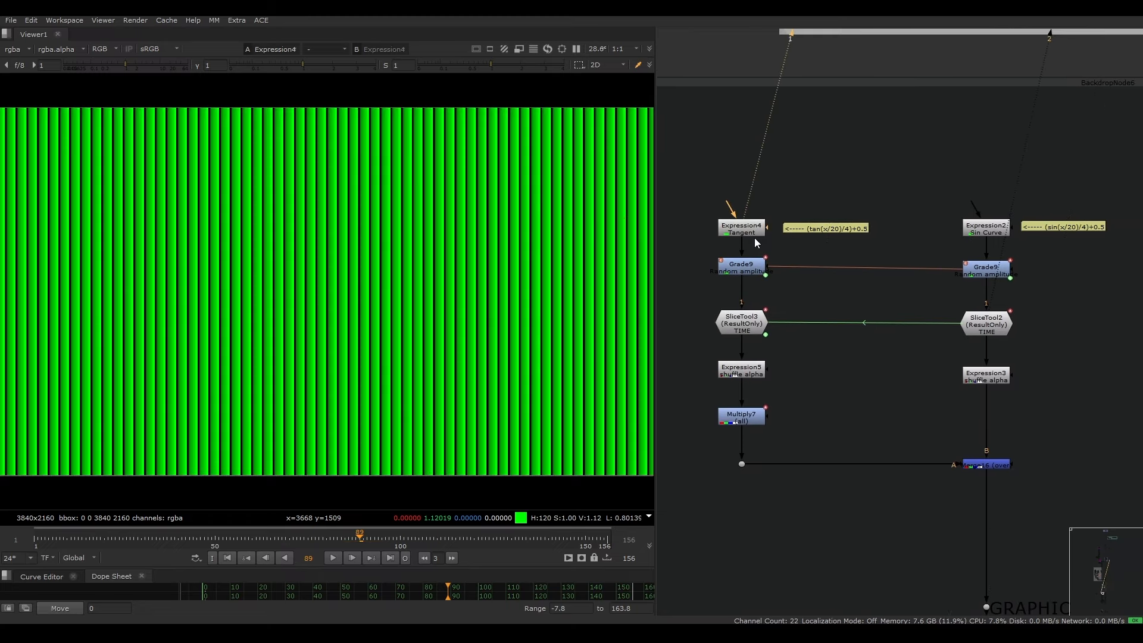
mouse_move(776, 253)
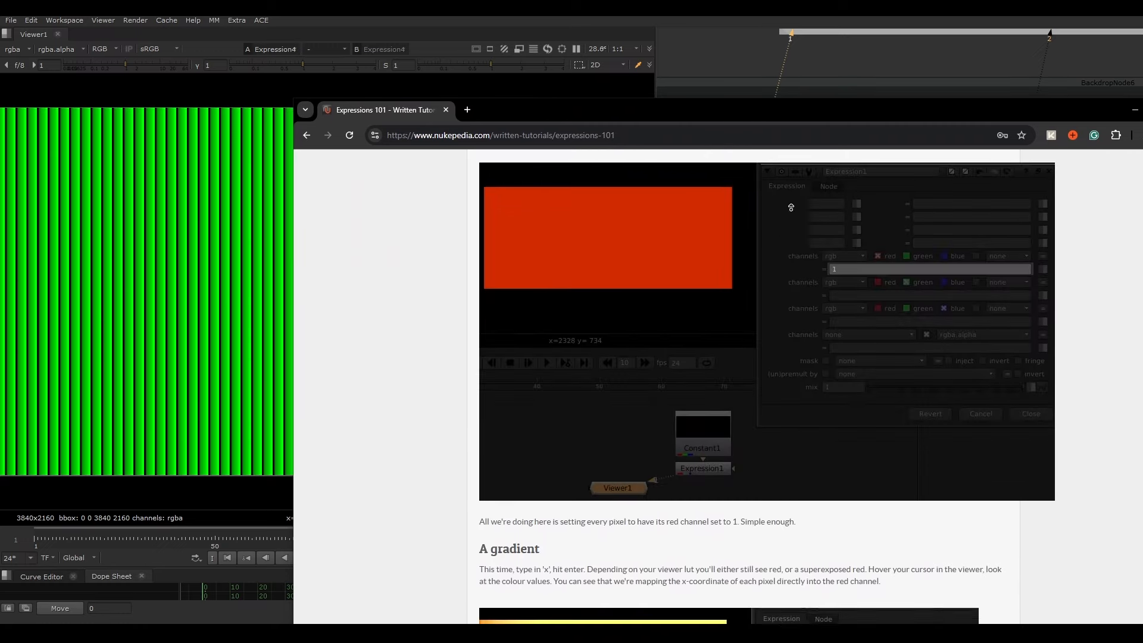
Step: Zoom the Node Graph in on the oscilloscope backdrop
scroll("up", 3)
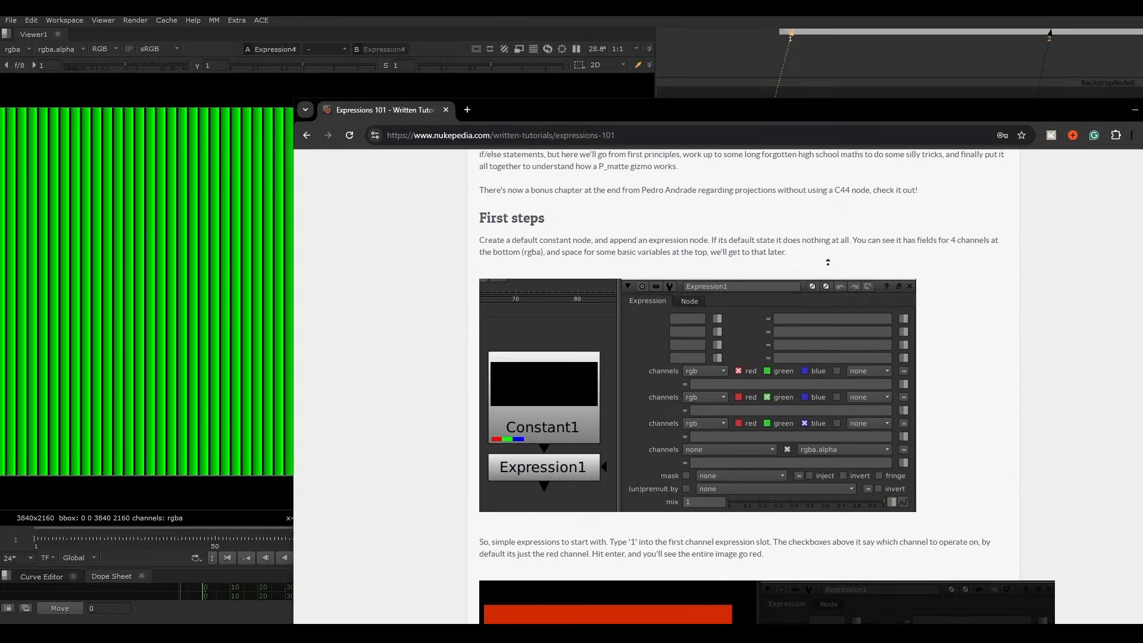
scroll("up", 3)
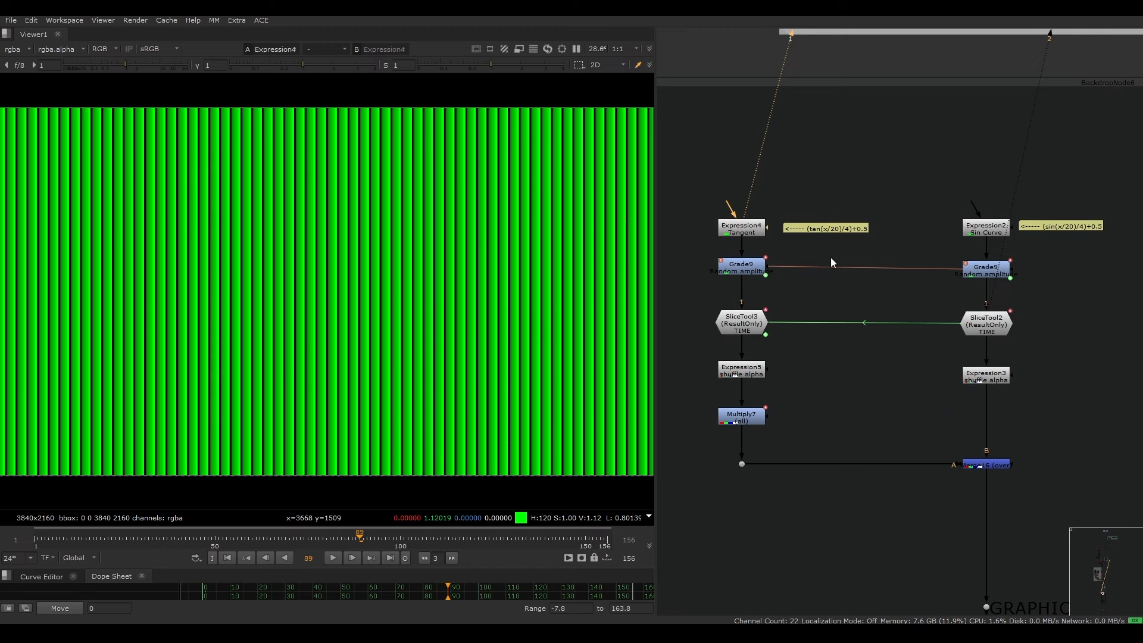
mouse_move(127, 232)
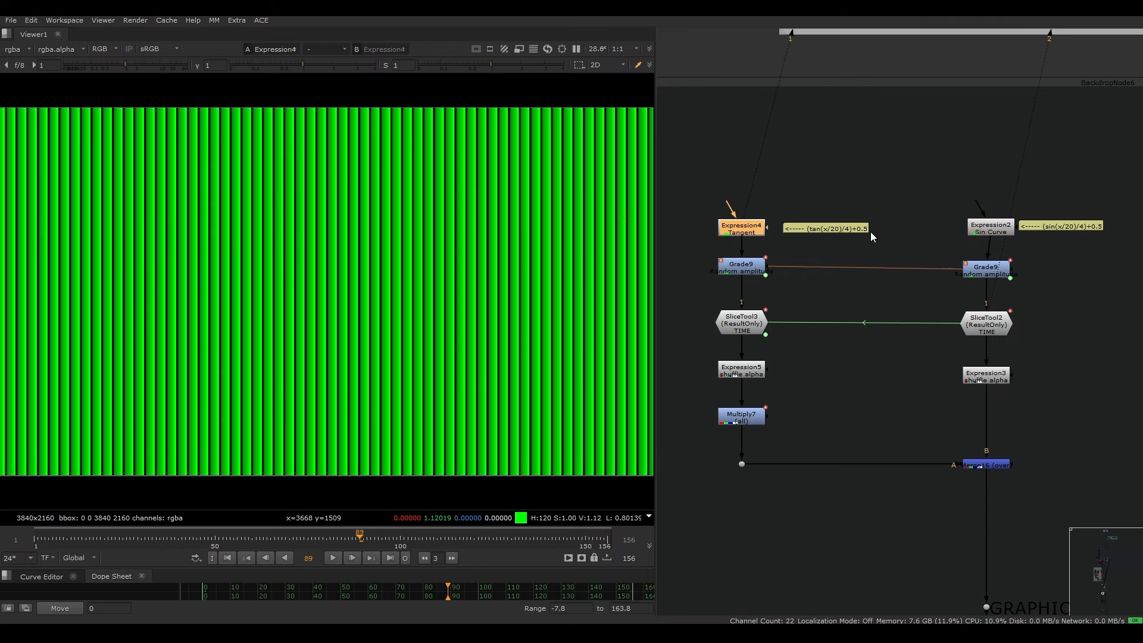
Step: Disable the glitch Merge and view SliceTool2's sliced sine curve output
left_click(986, 227)
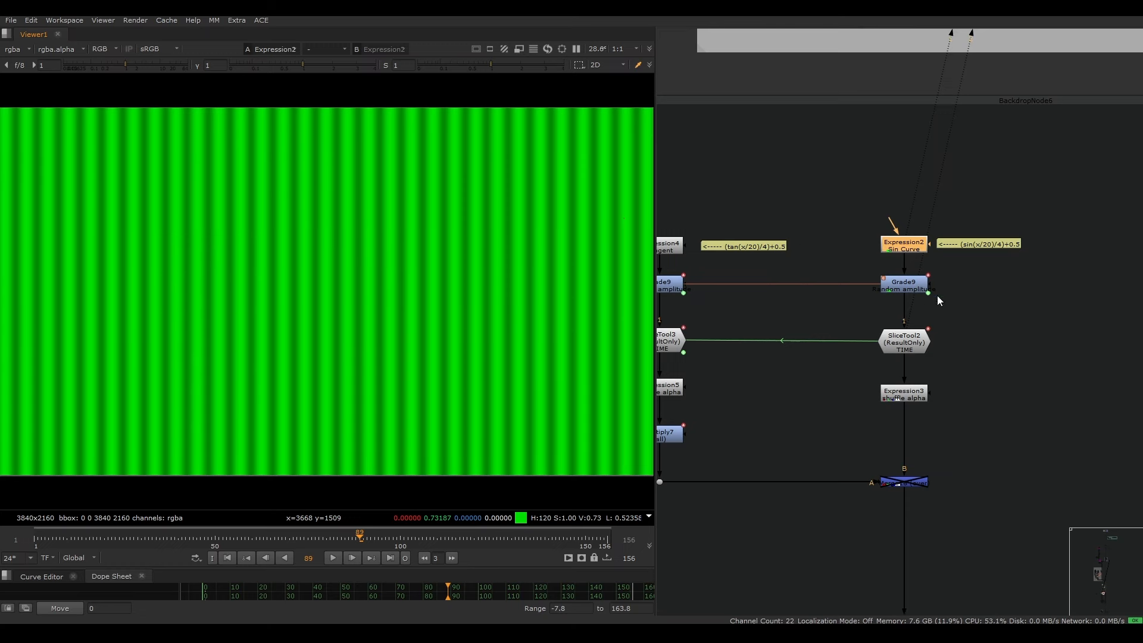
left_click(903, 340)
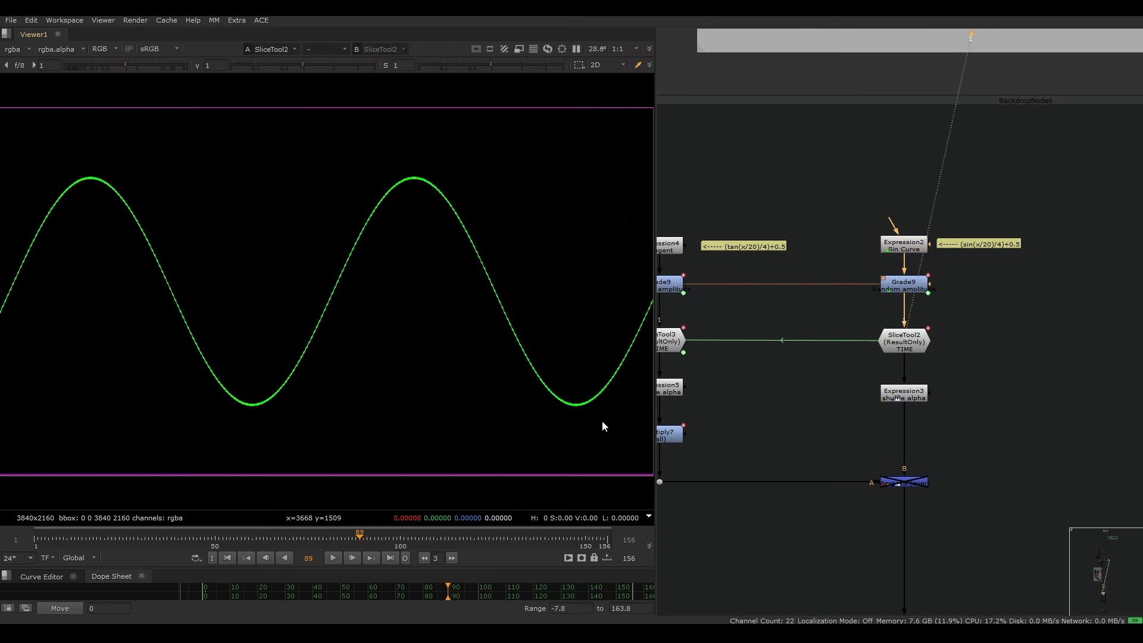
mouse_move(962, 306)
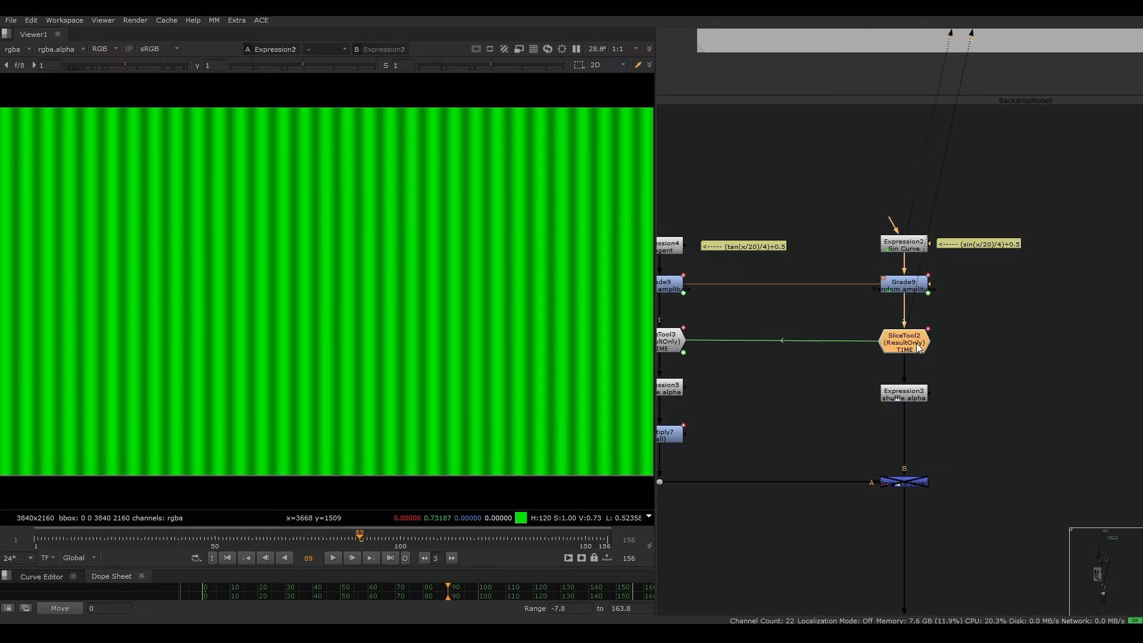
left_click(903, 343)
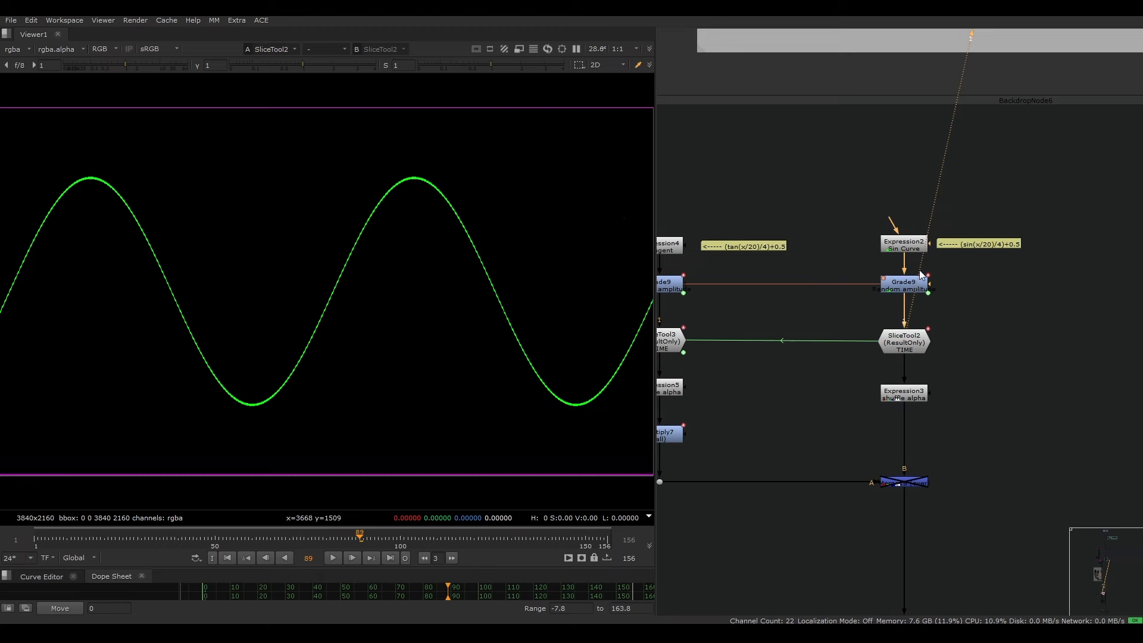
mouse_move(311, 285)
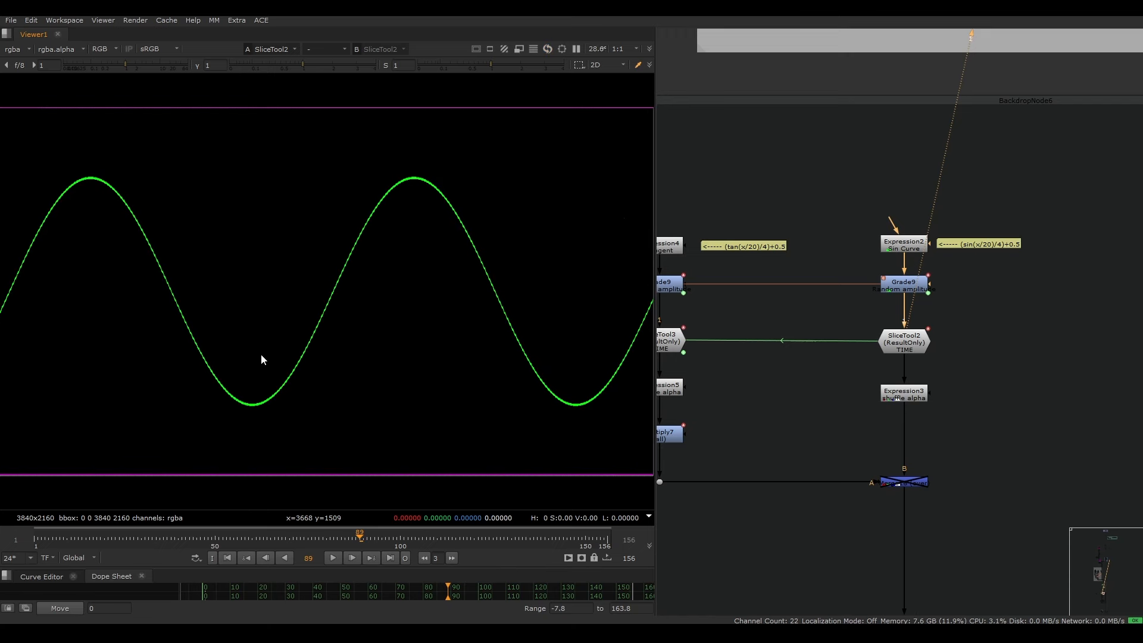
double_click(902, 342)
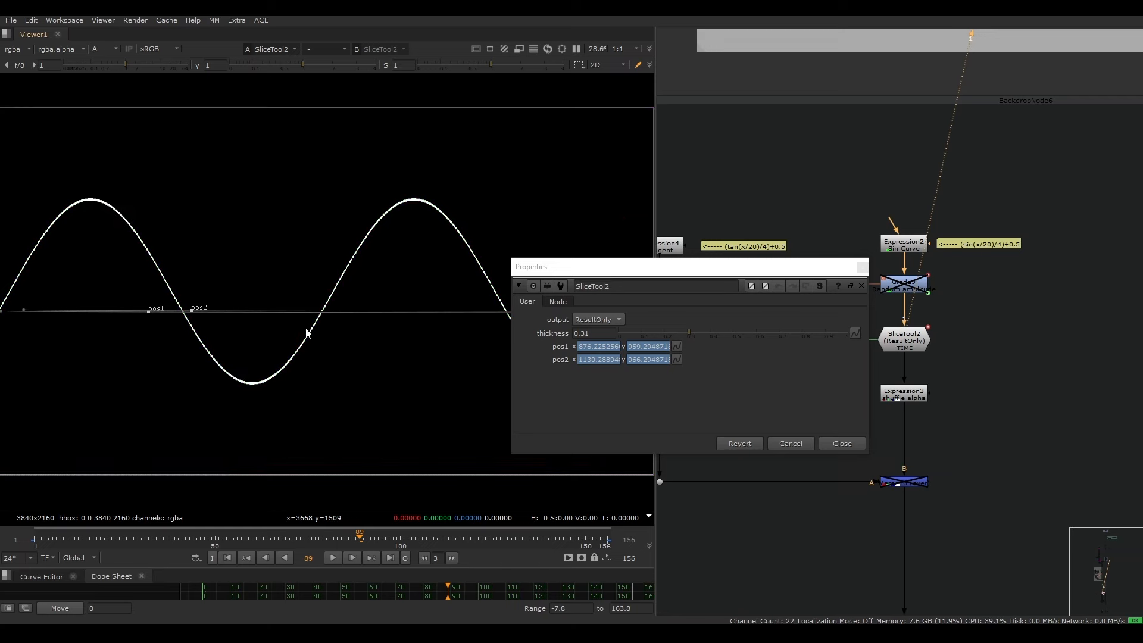
Step: Disable Grade9, keyframe SliceTool2 pos1/pos2, and shorten the slice line at frame 1
left_click(902, 243)
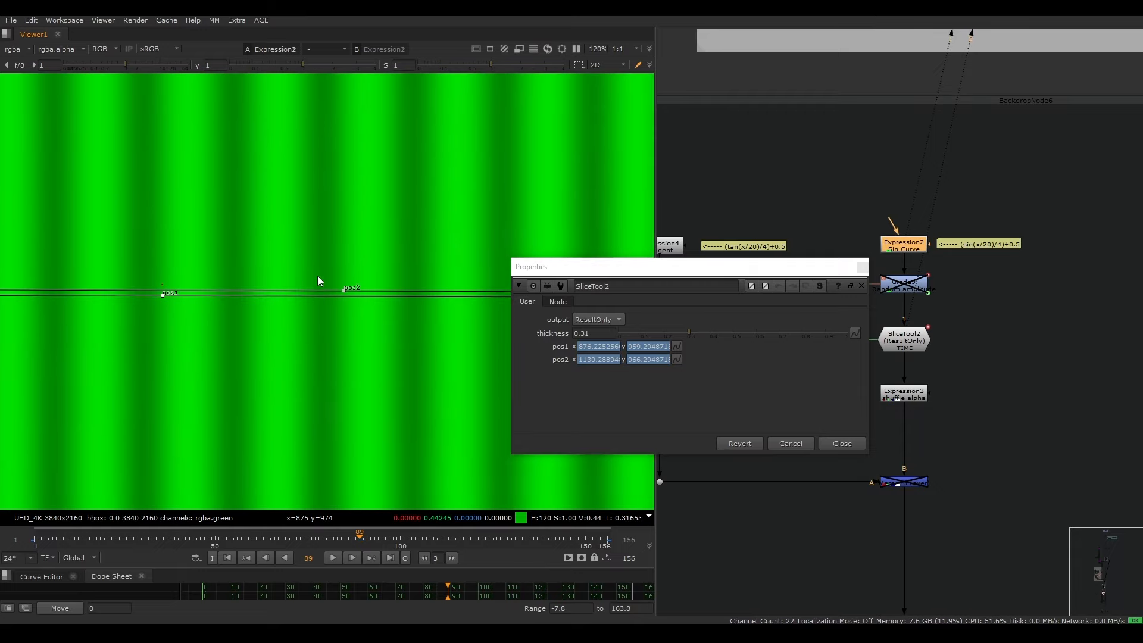
scroll("down", 3)
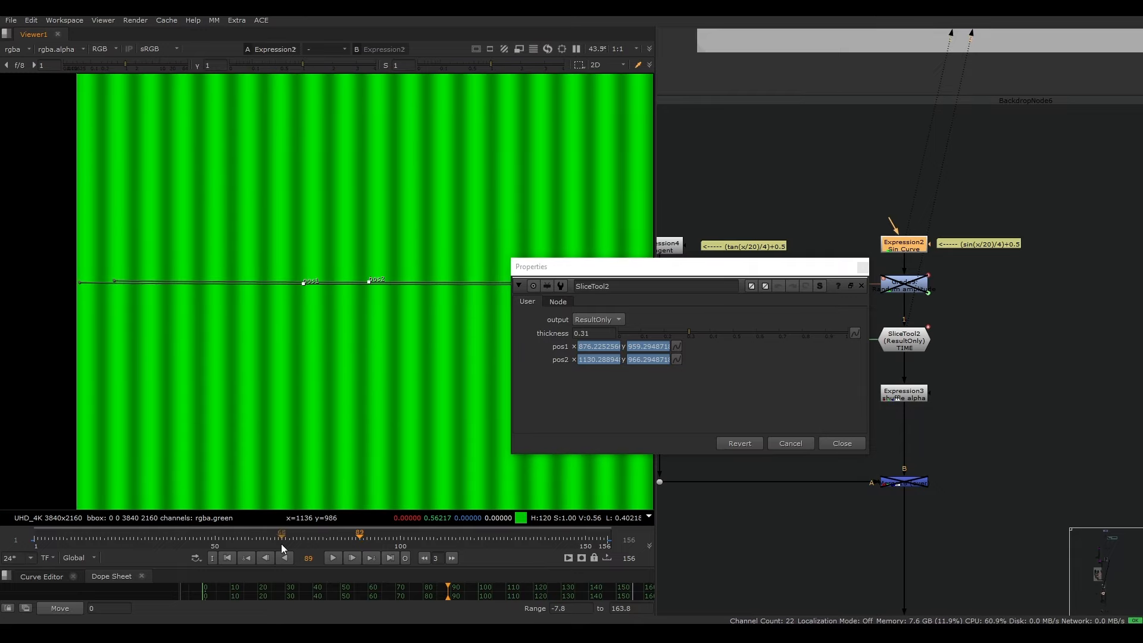
left_click(42, 403)
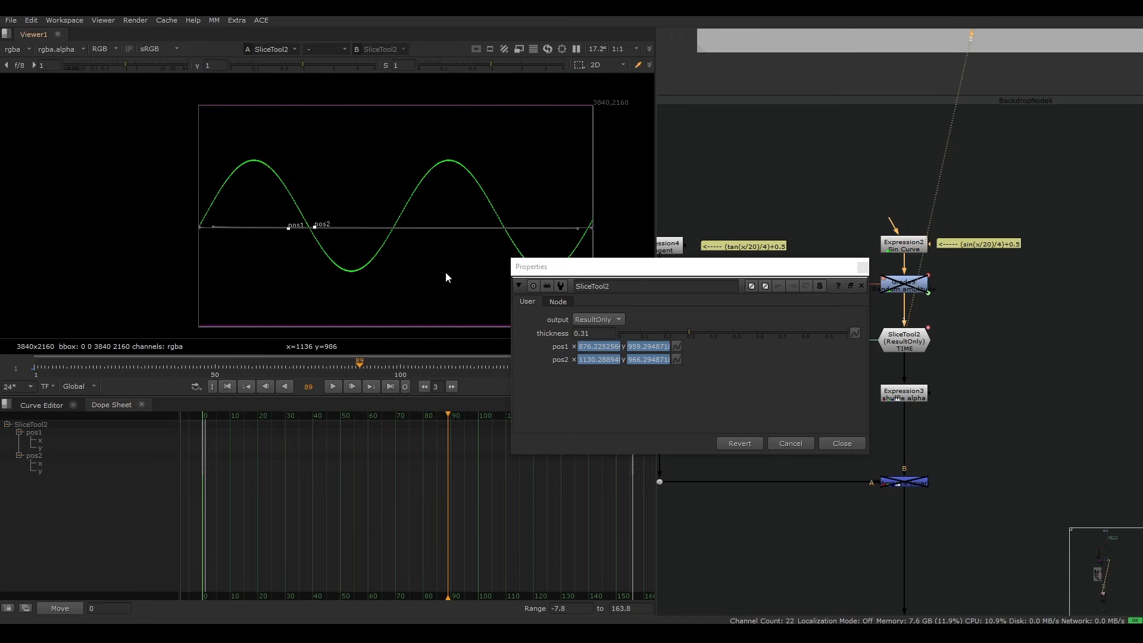
left_click(332, 386)
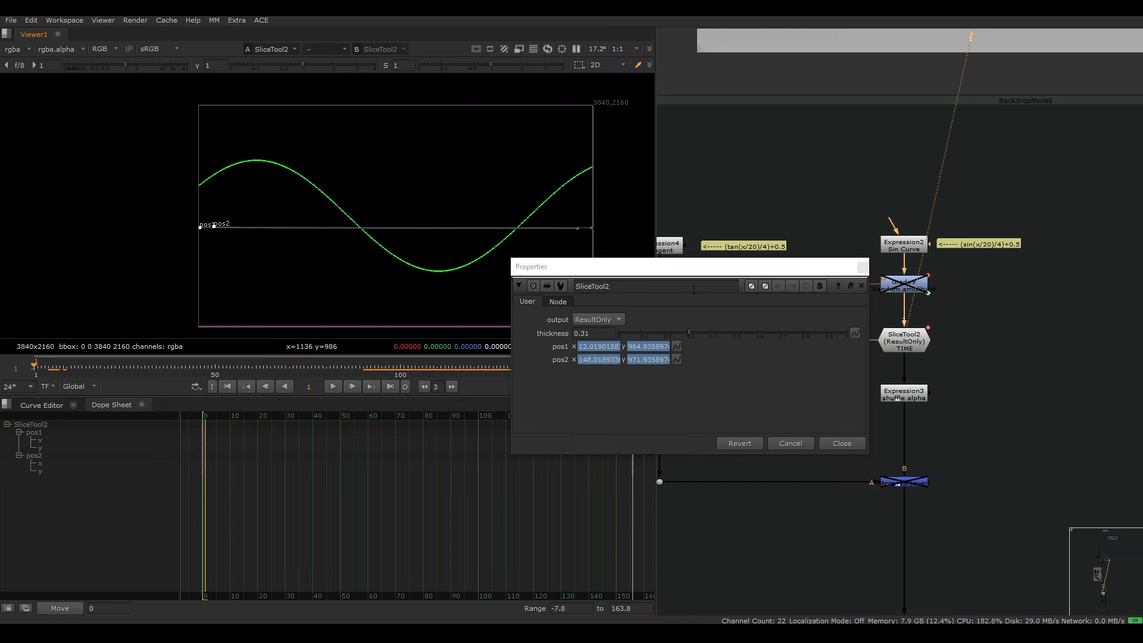
left_click(841, 442)
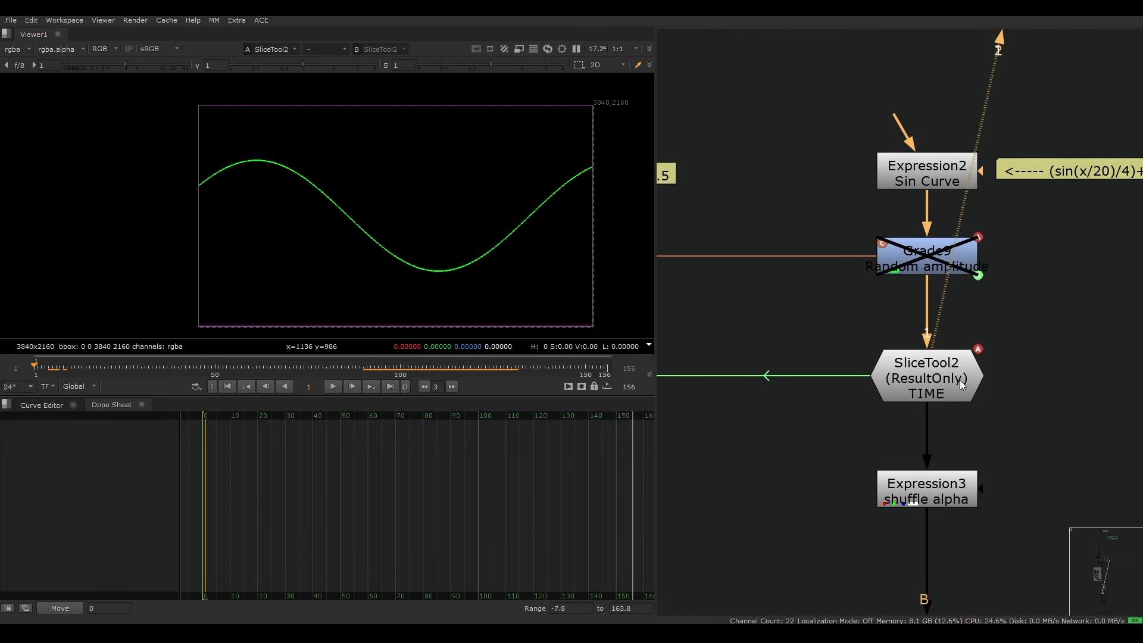
Step: Review SliceTool2's keys in the Curve Editor and Dope Sheet, then re-enable Grade9
left_click(41, 405)
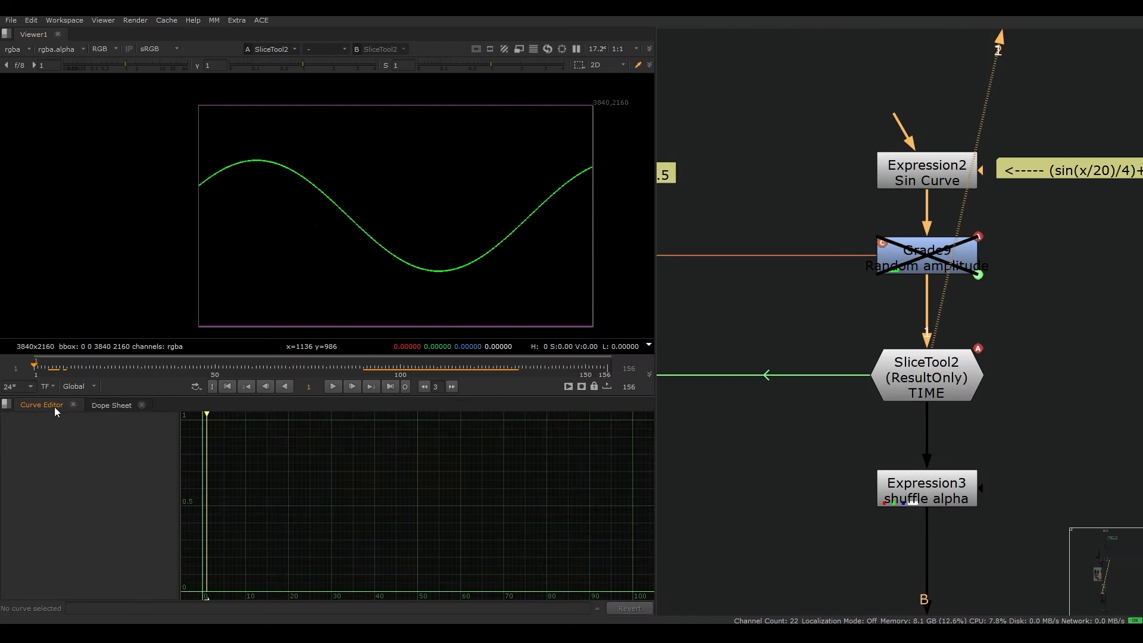
double_click(925, 376)
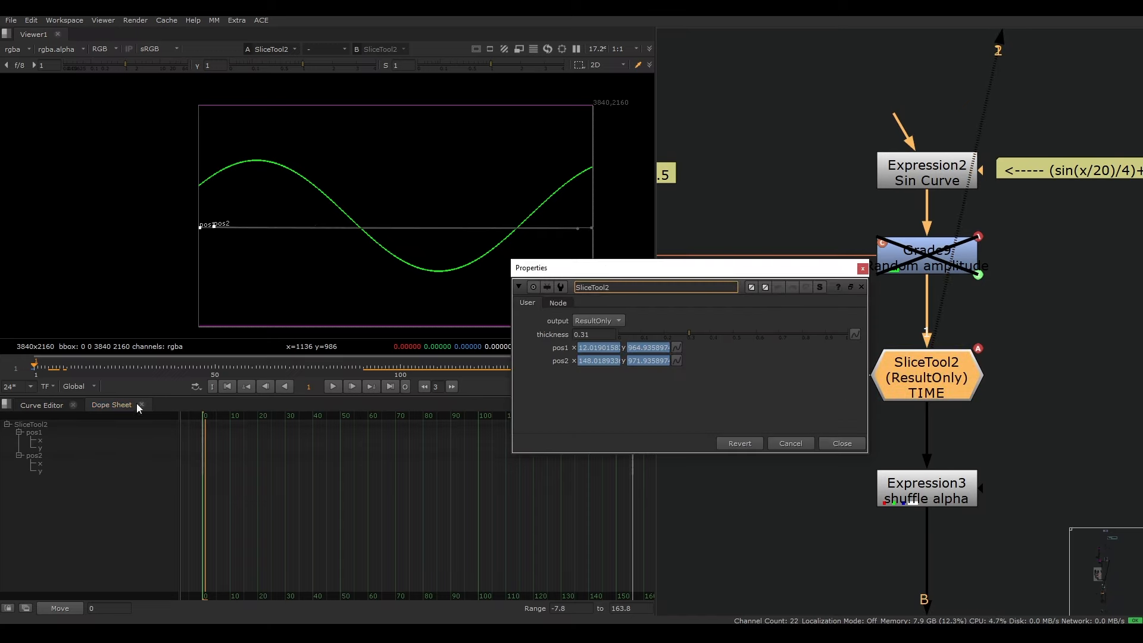
left_click(42, 405)
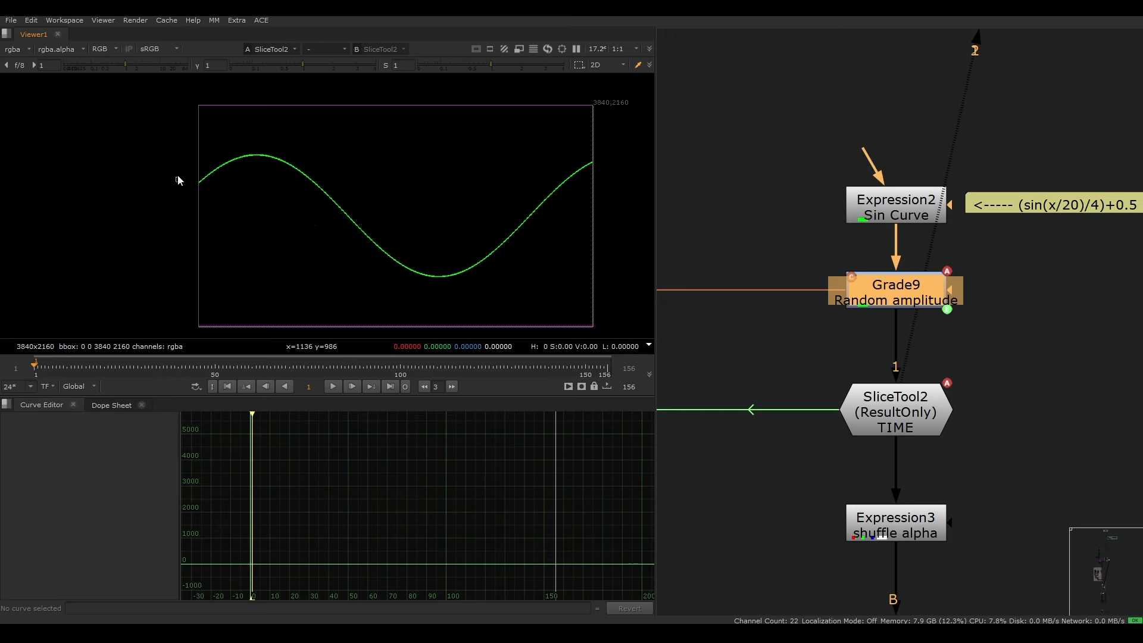
left_click(895, 292)
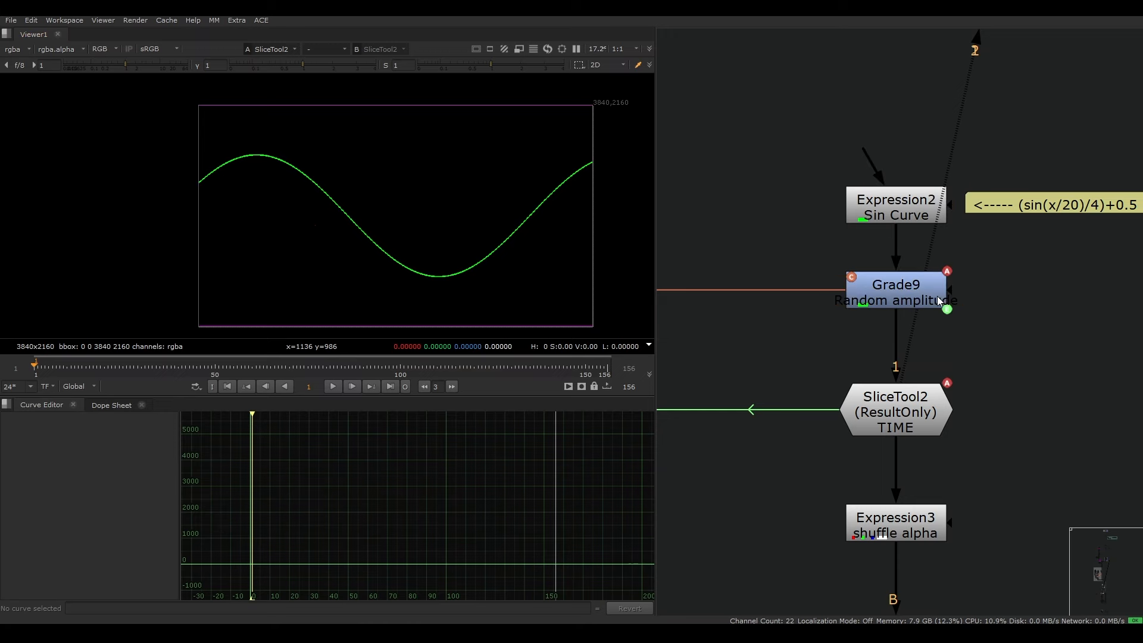
double_click(895, 284)
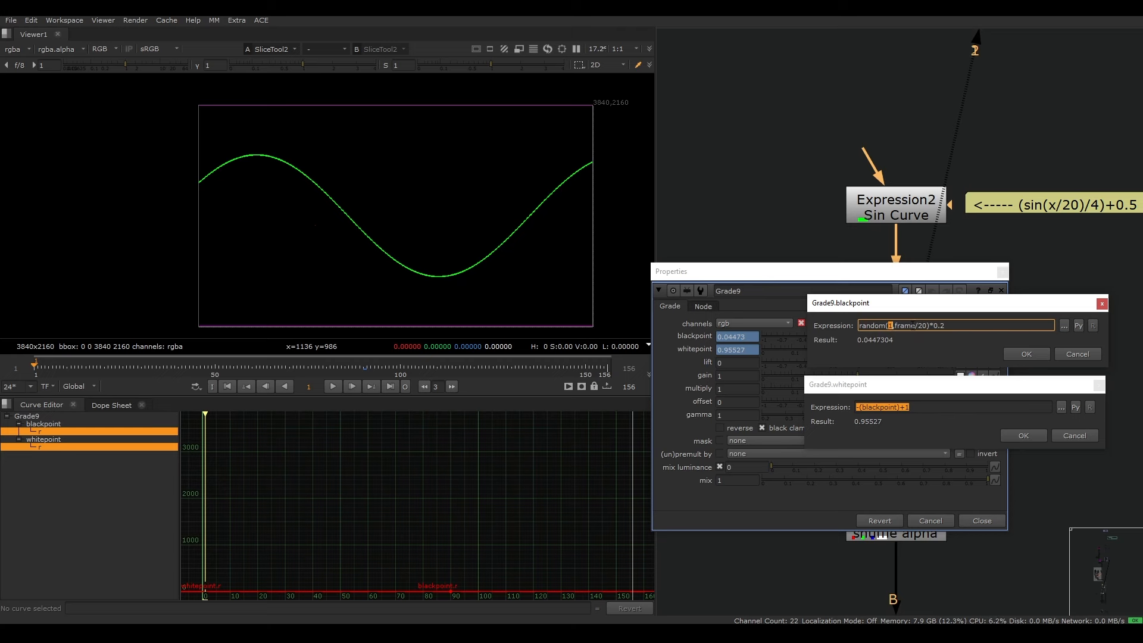
Step: Give Grade9 blackpoint random(1,frame/20)*0.2 and whitepoint -(blackpoint)+1, then inspect both curves
double_click(903, 325)
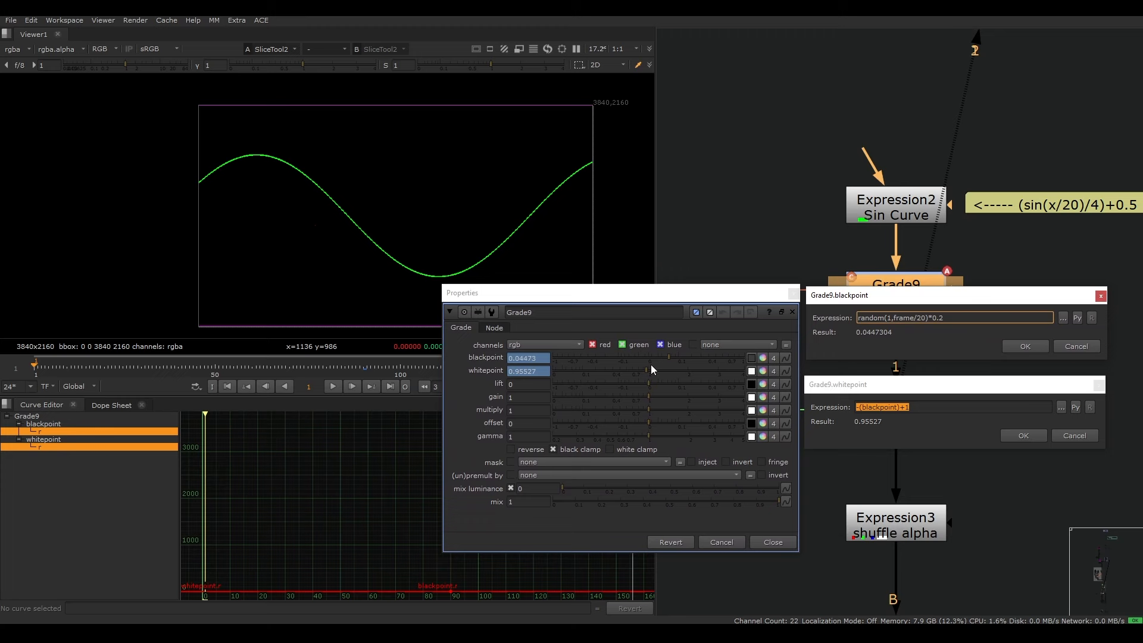
mouse_move(647, 364)
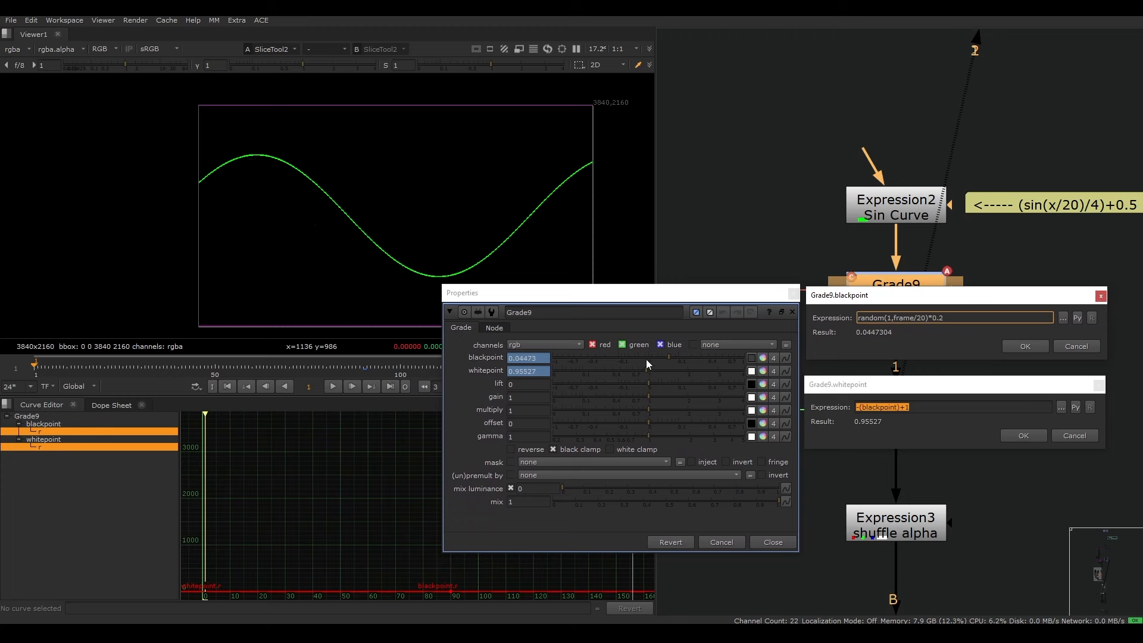
mouse_move(860, 336)
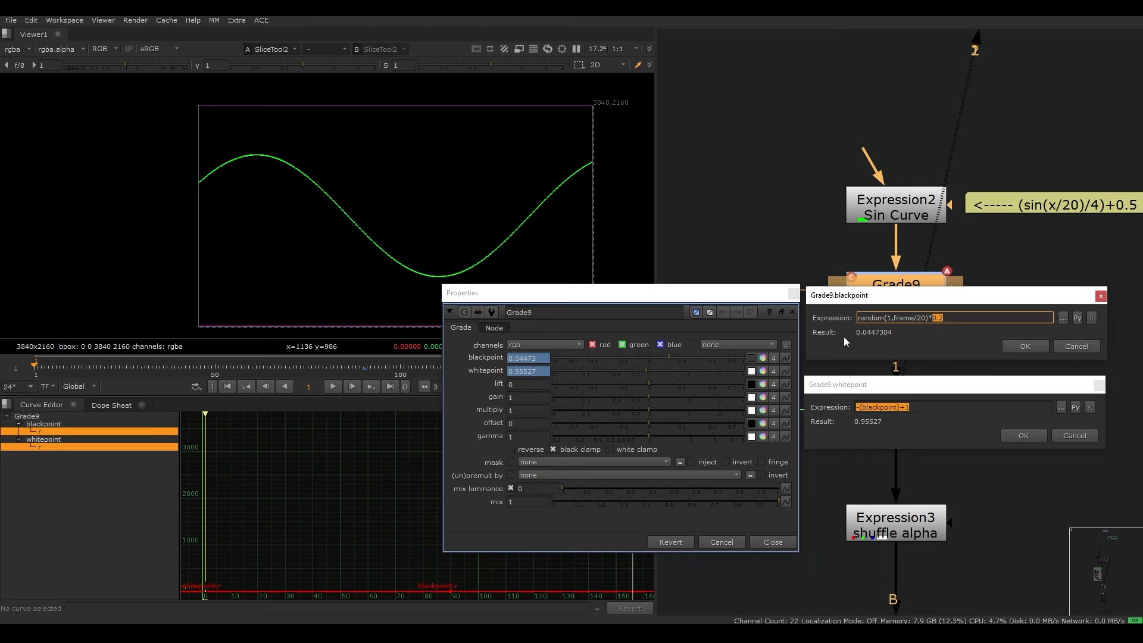
mouse_move(659, 364)
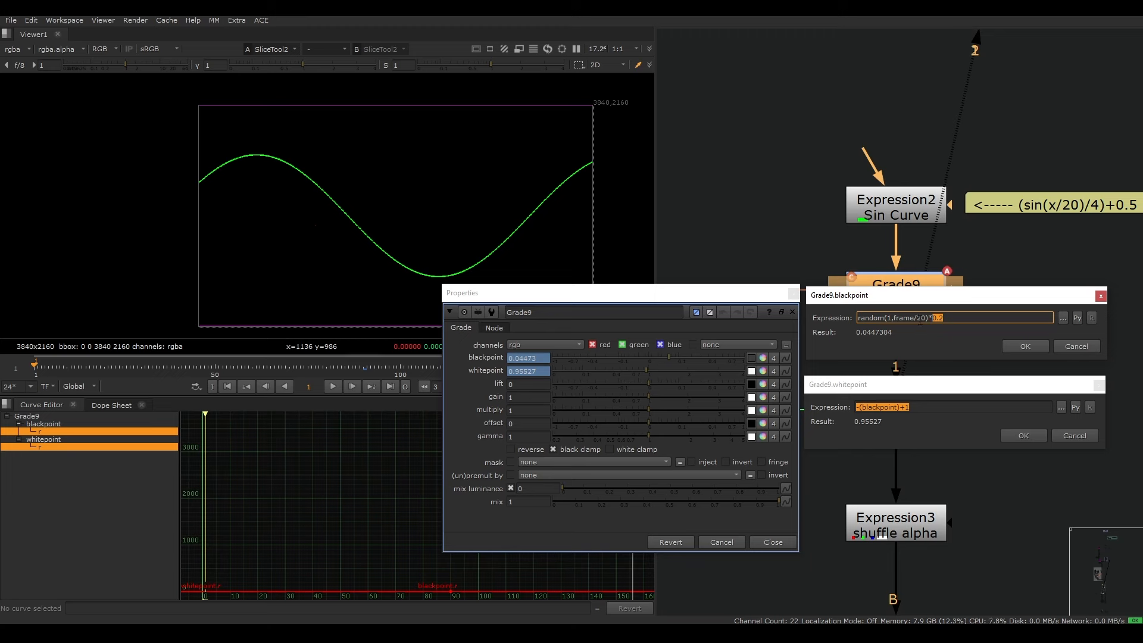
left_click(111, 404)
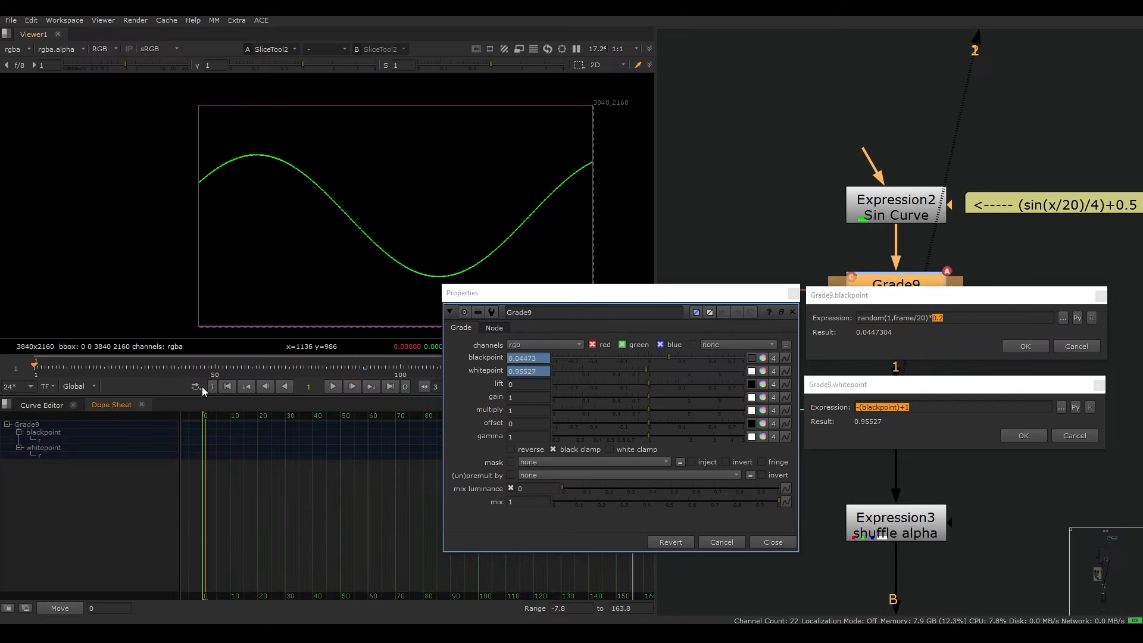
left_click(43, 439)
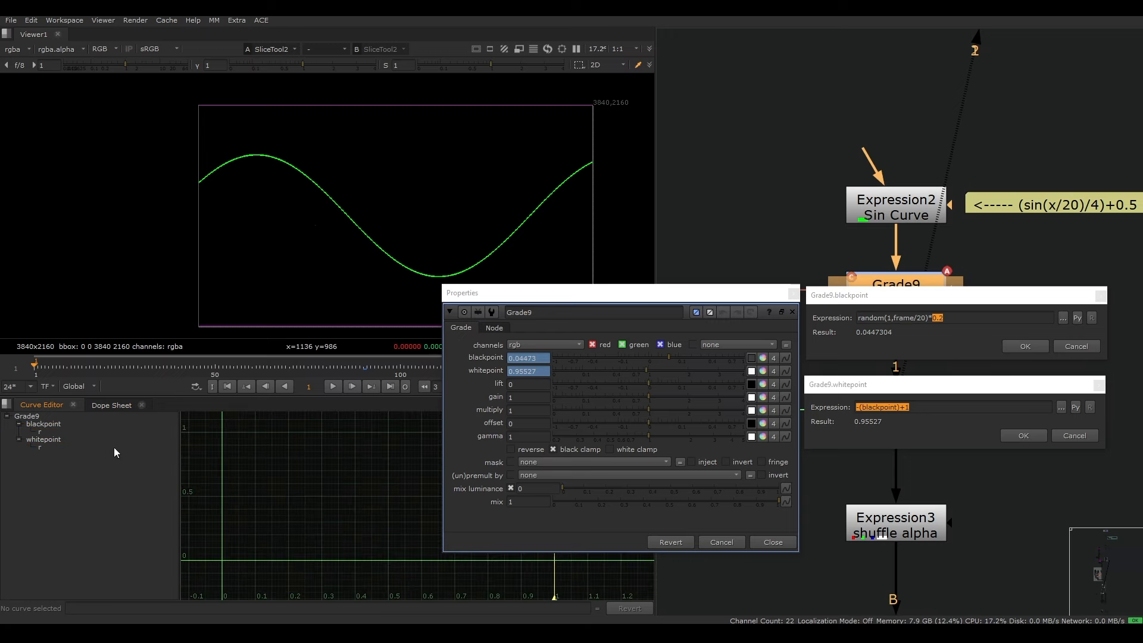
left_click(44, 423)
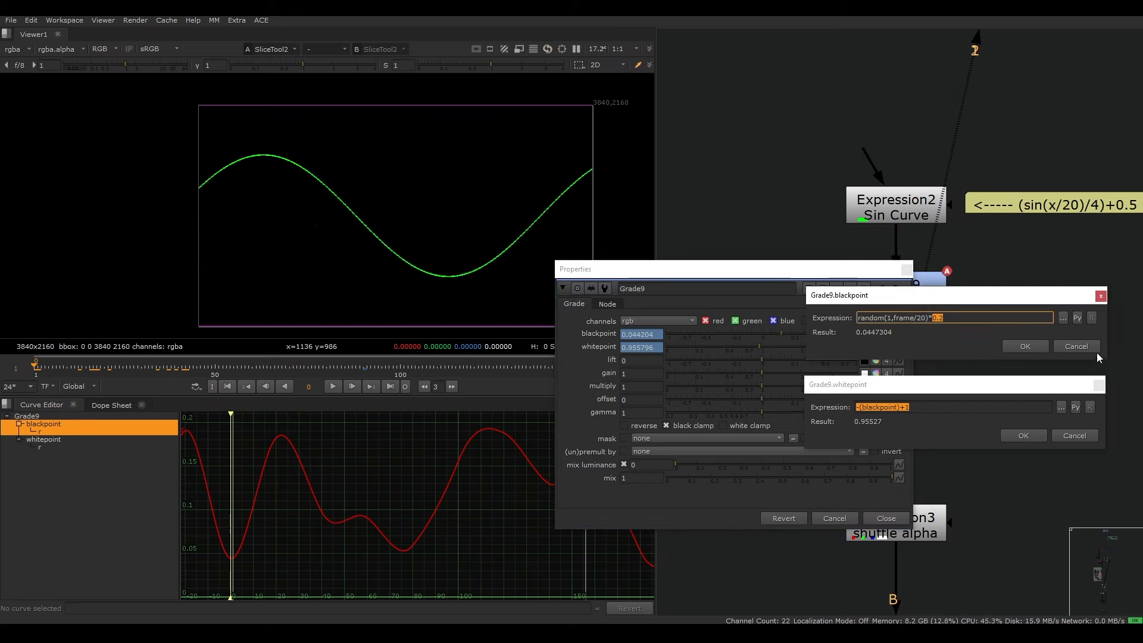
left_click(1076, 346)
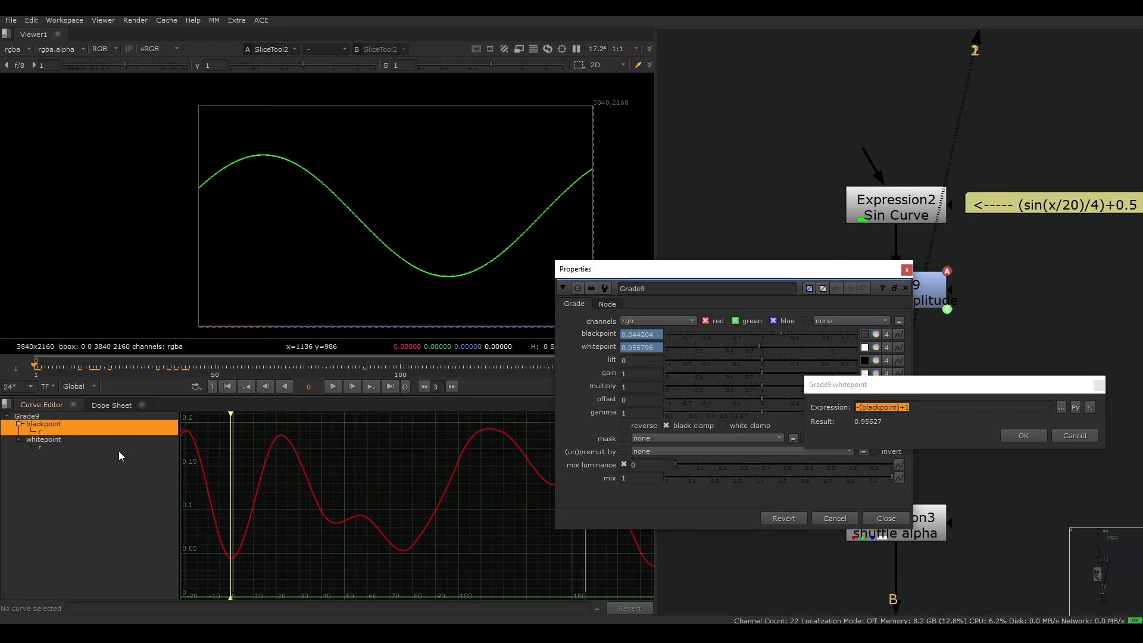
left_click(43, 440)
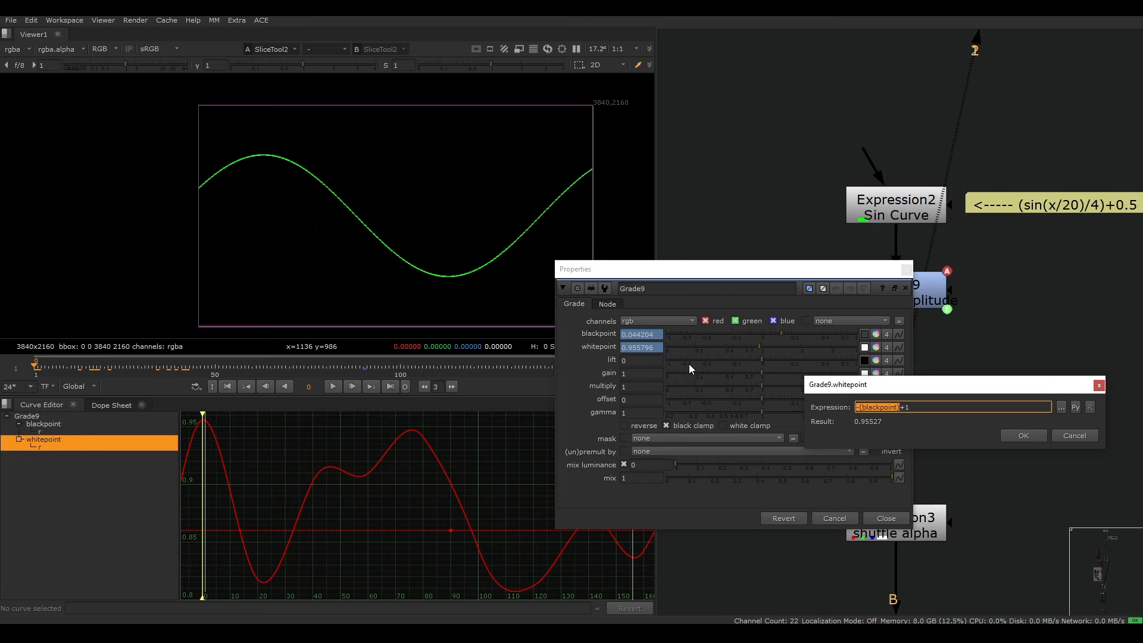
mouse_move(730, 372)
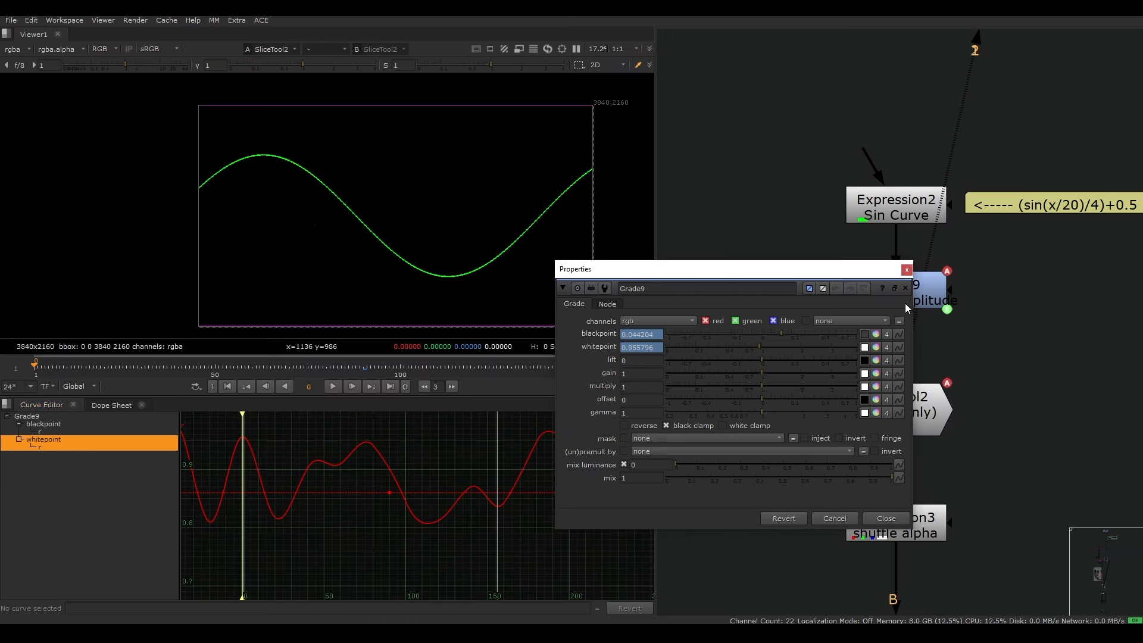
Step: Close Grade9's settings and view SliceTool2's green sine curve
left_click(885, 518)
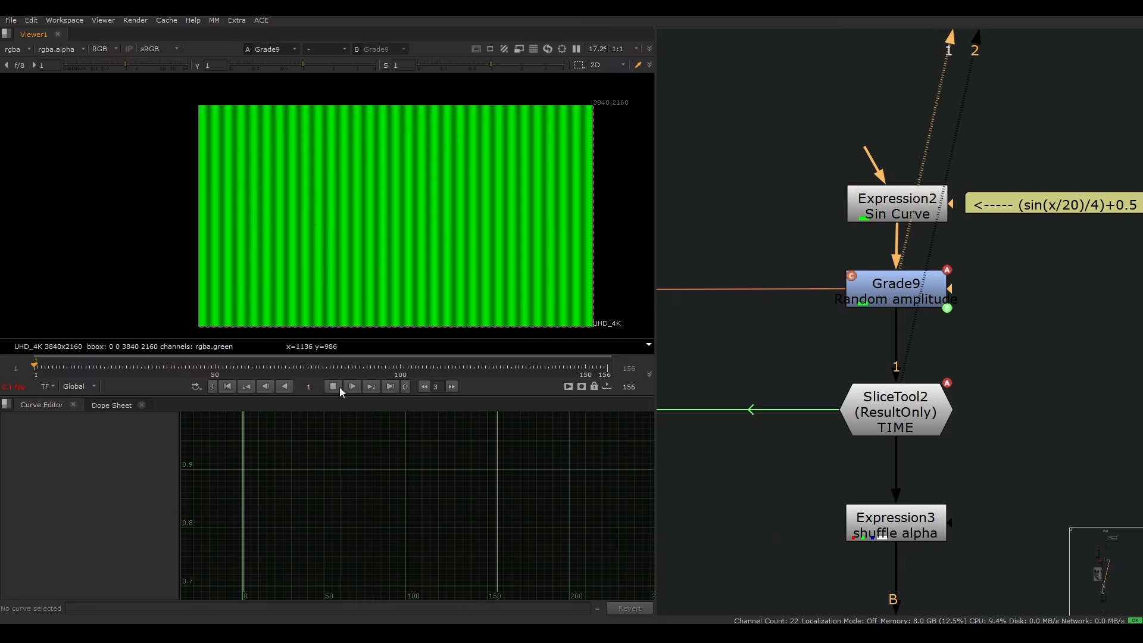
left_click(351, 386)
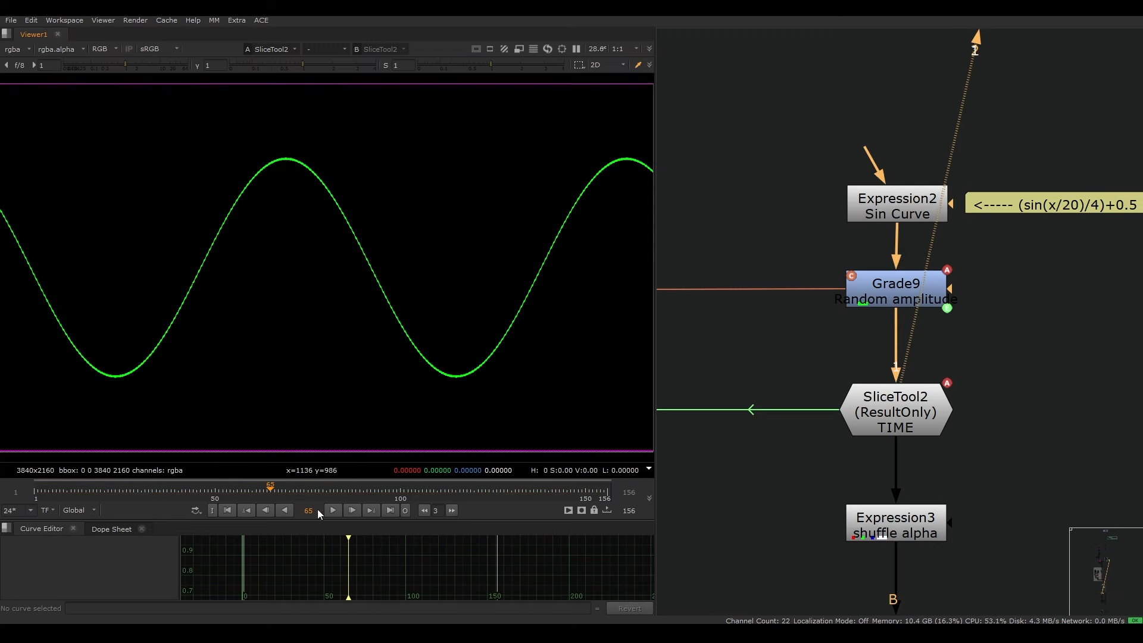
mouse_move(353, 516)
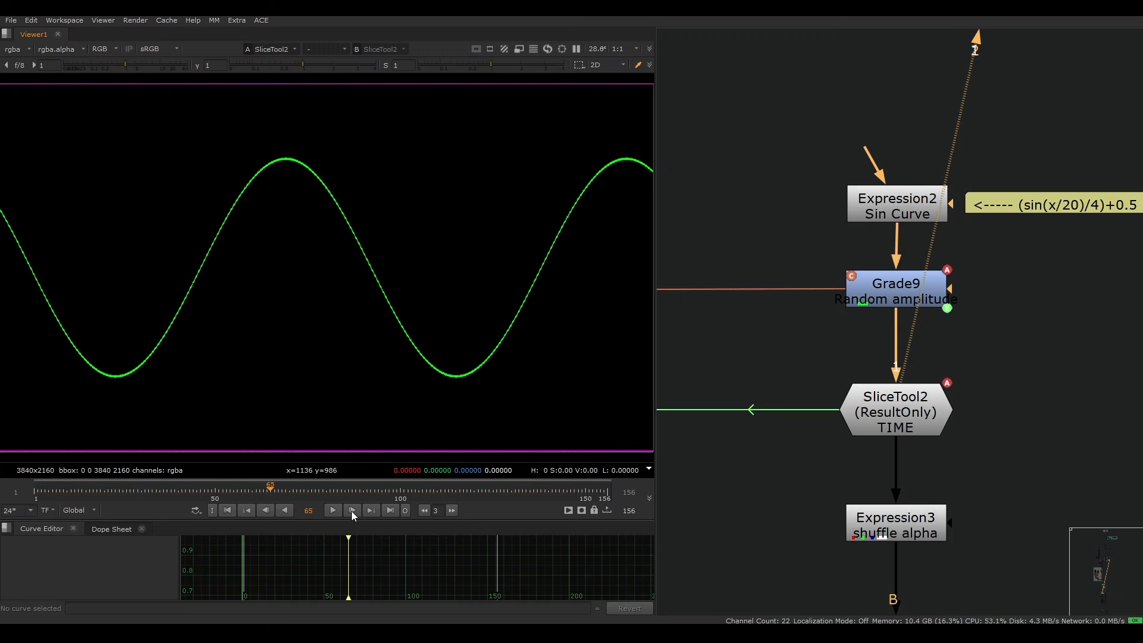
left_click(352, 510)
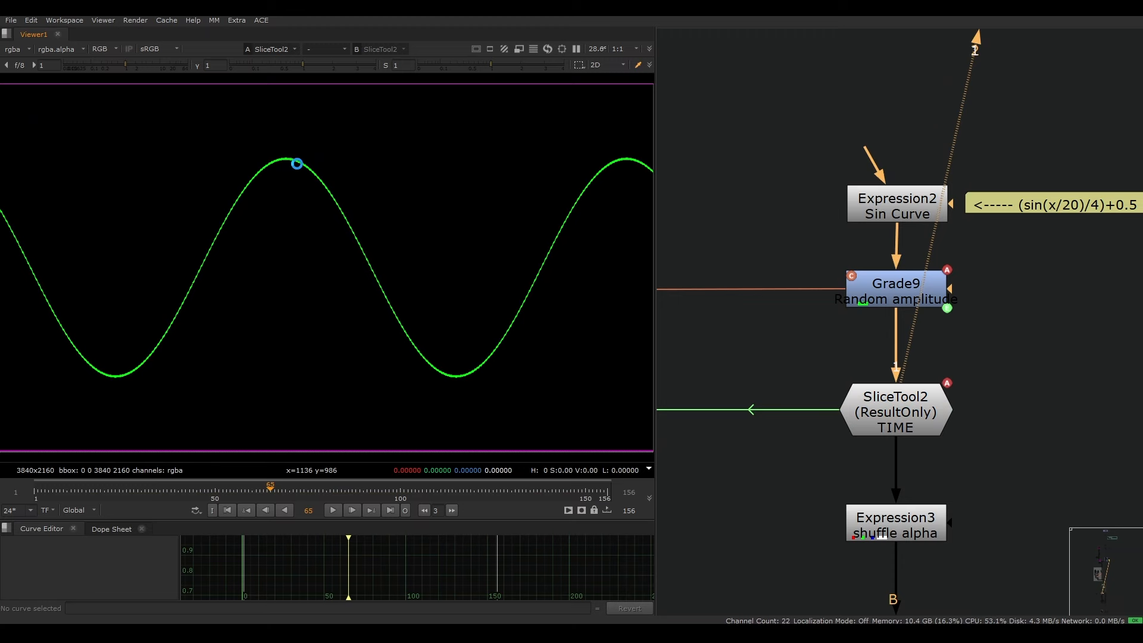
mouse_move(343, 352)
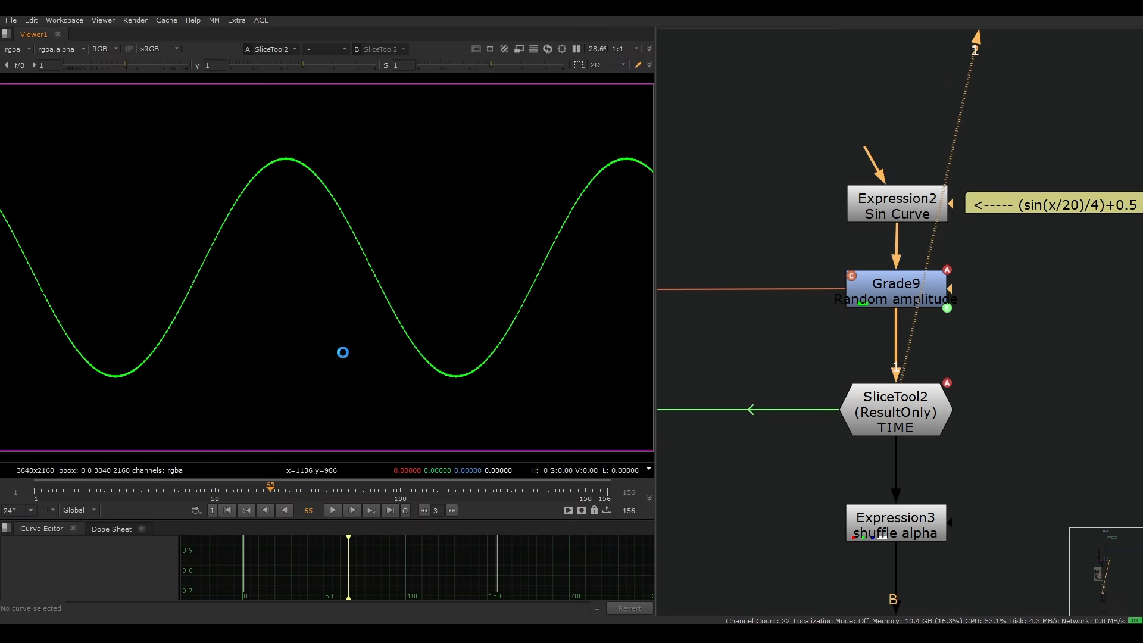
mouse_move(915, 203)
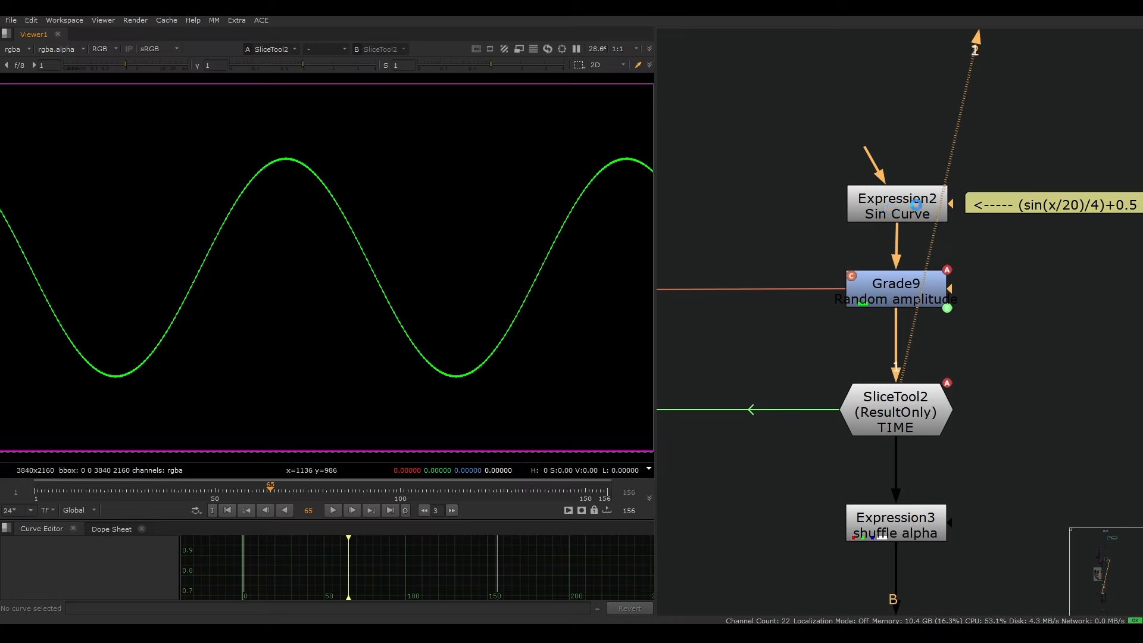
Step: Preview the sine animation and check SliceTool2's animated pos1/pos2 values
left_click(332, 510)
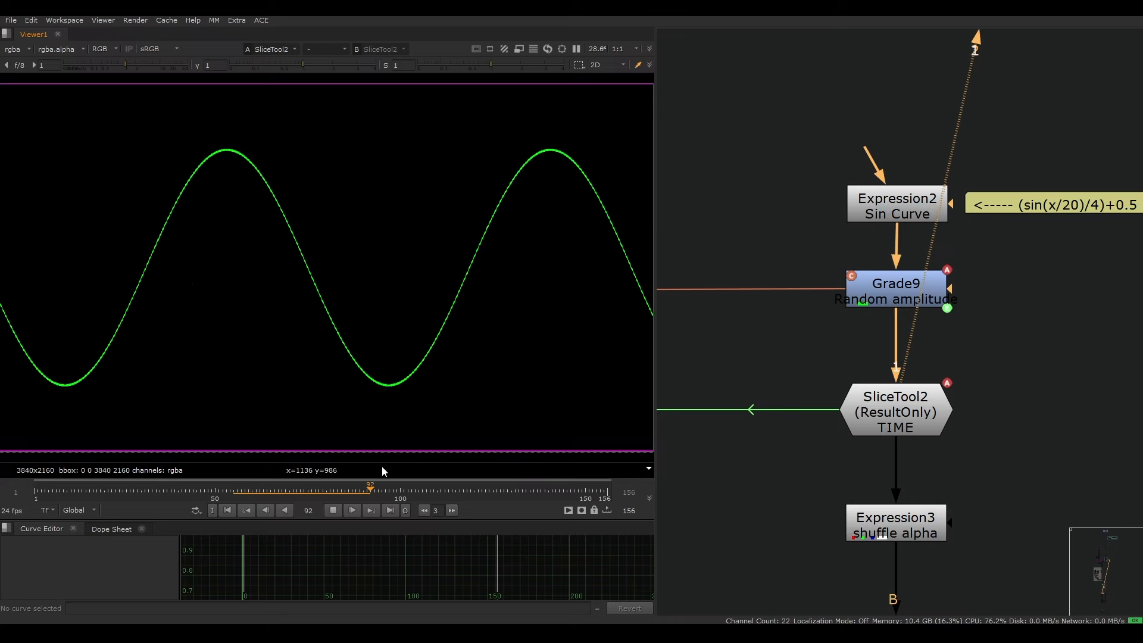
double_click(895, 408)
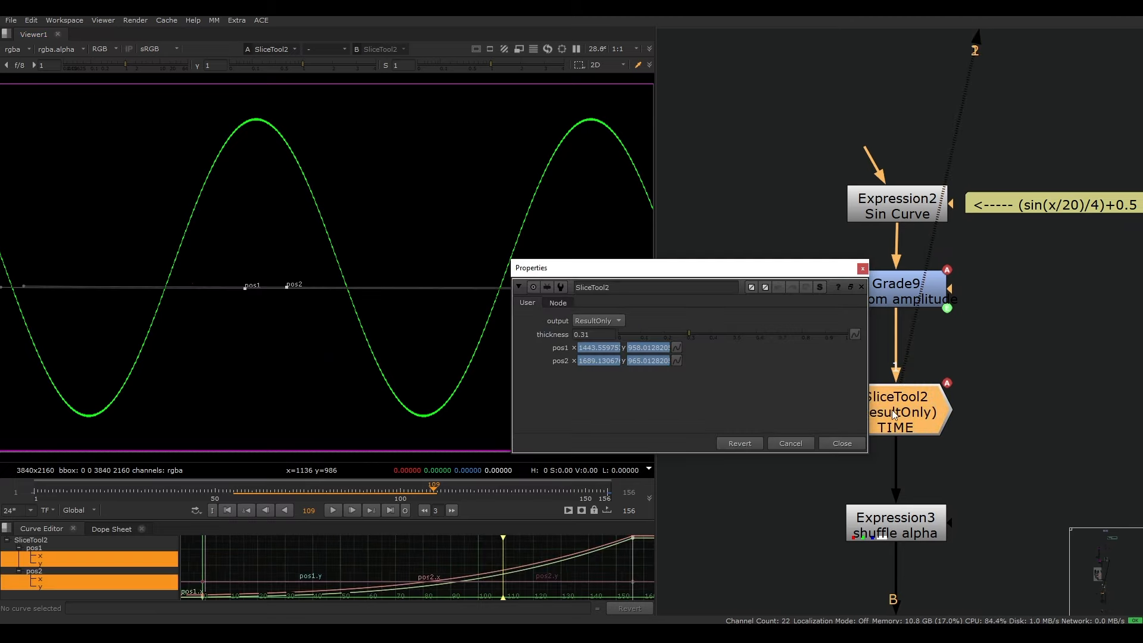
left_click(280, 491)
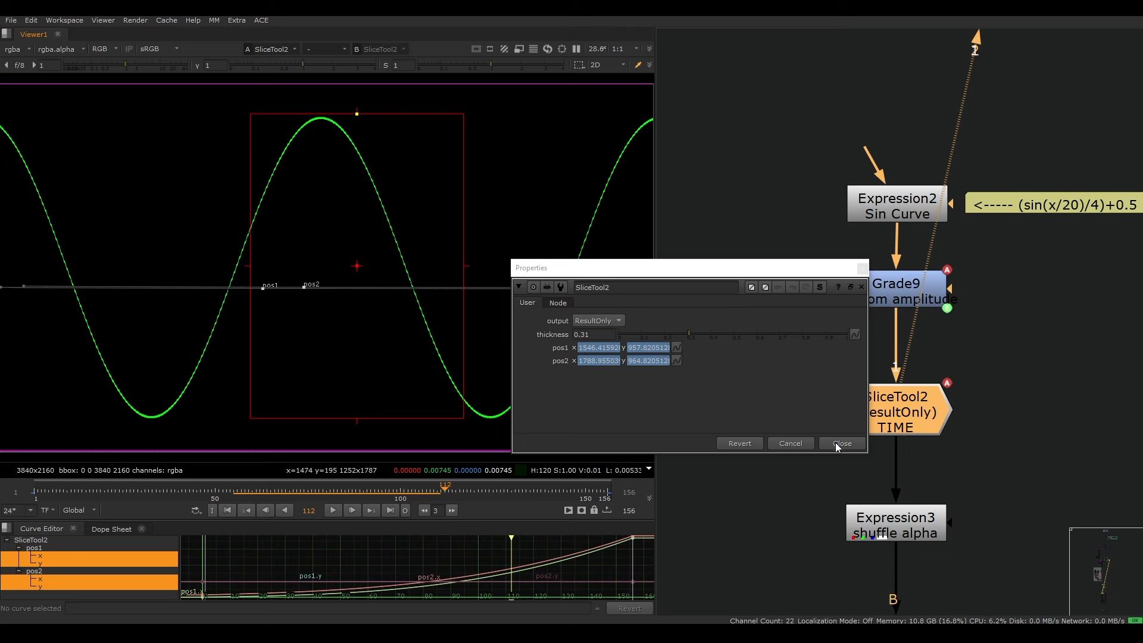
left_click(840, 442)
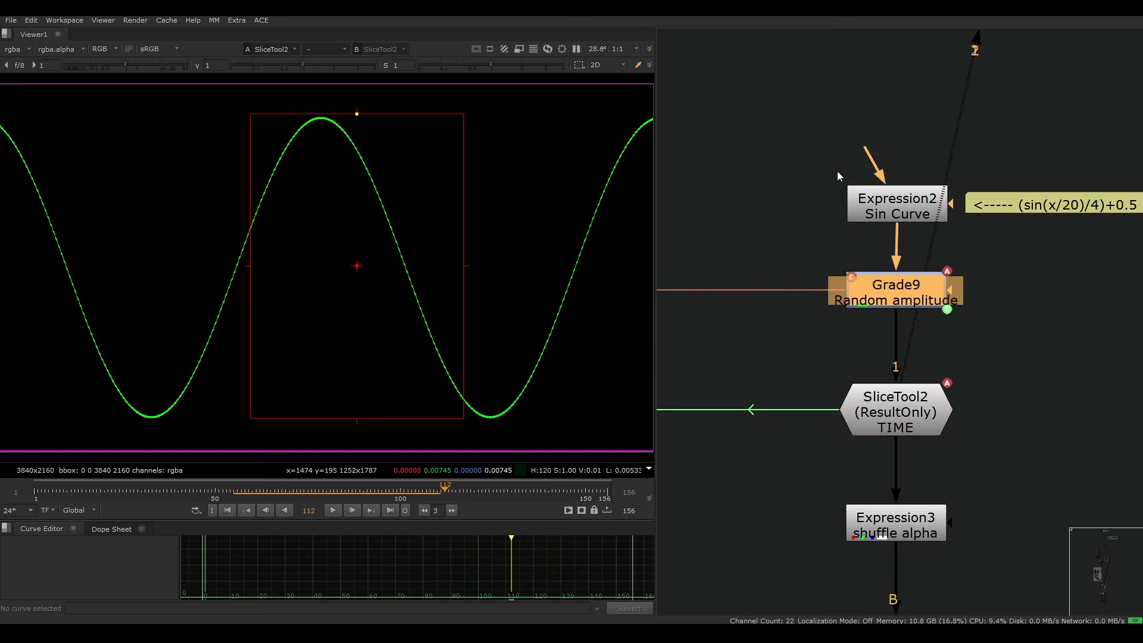
mouse_move(965, 323)
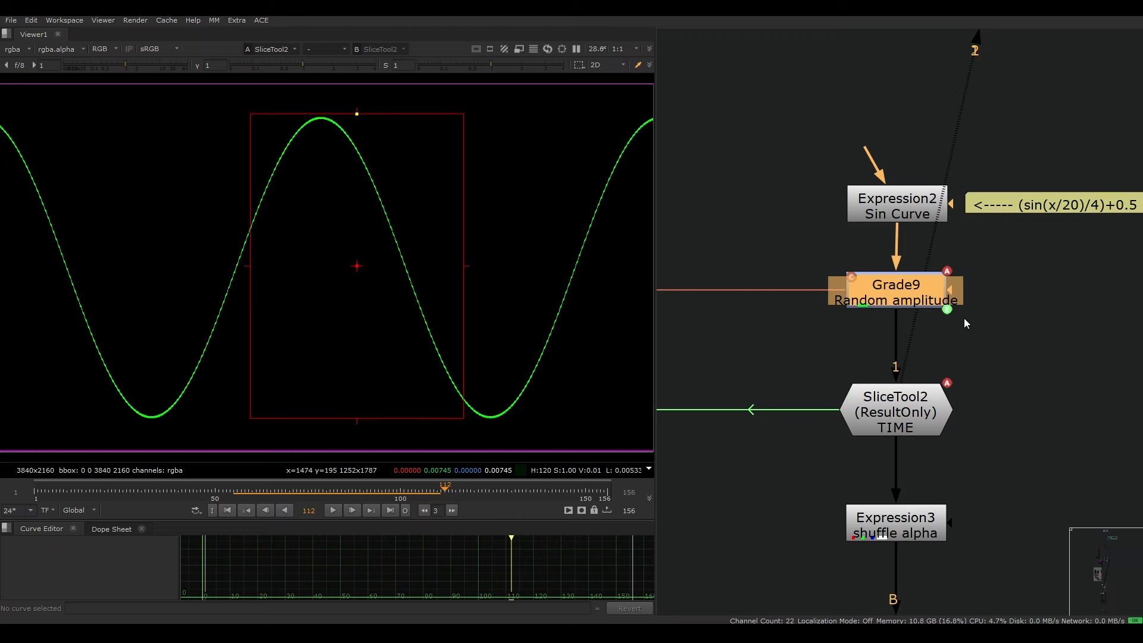
mouse_move(936, 379)
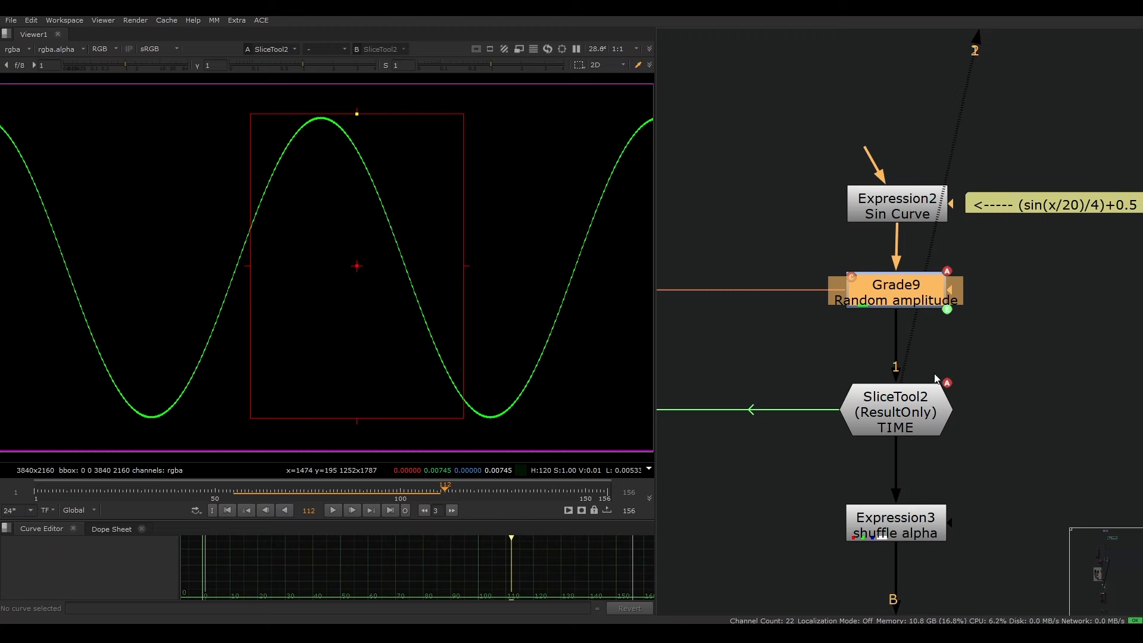
mouse_move(638, 383)
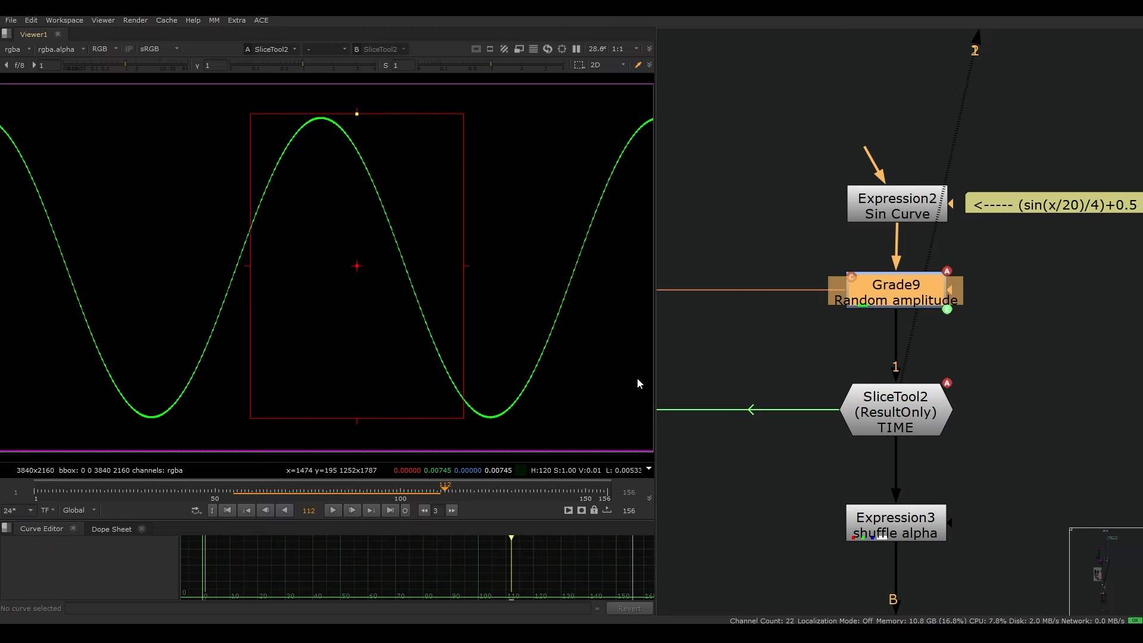
mouse_move(740, 394)
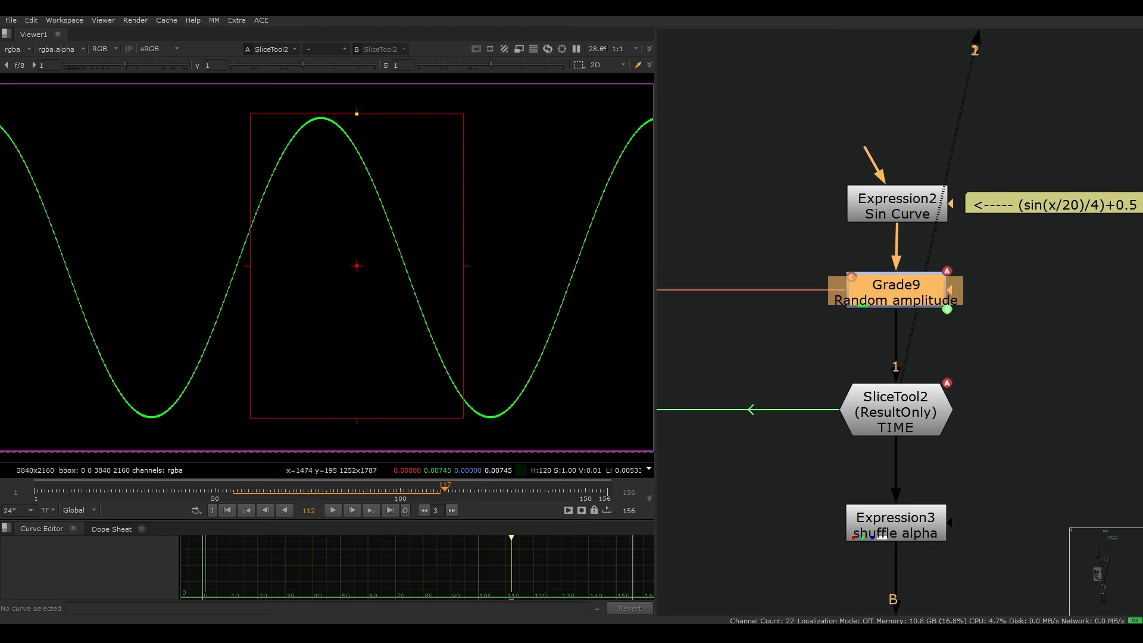
mouse_move(1026, 365)
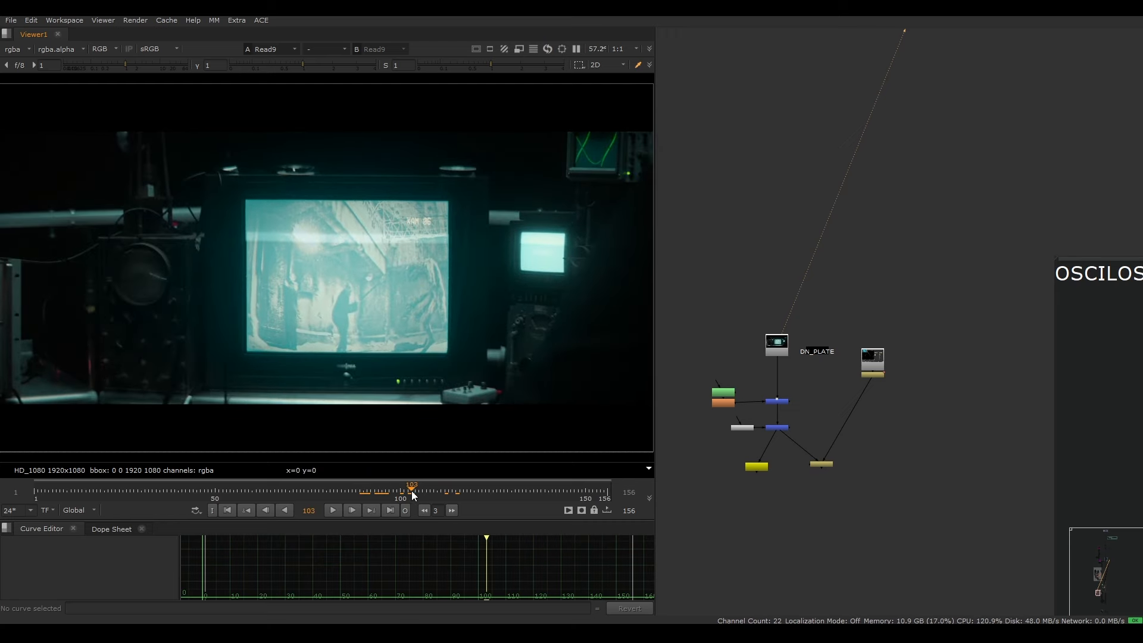
Step: Jump to another comp frame and pan back to the Tangent and Sin Curve branches
left_click(384, 491)
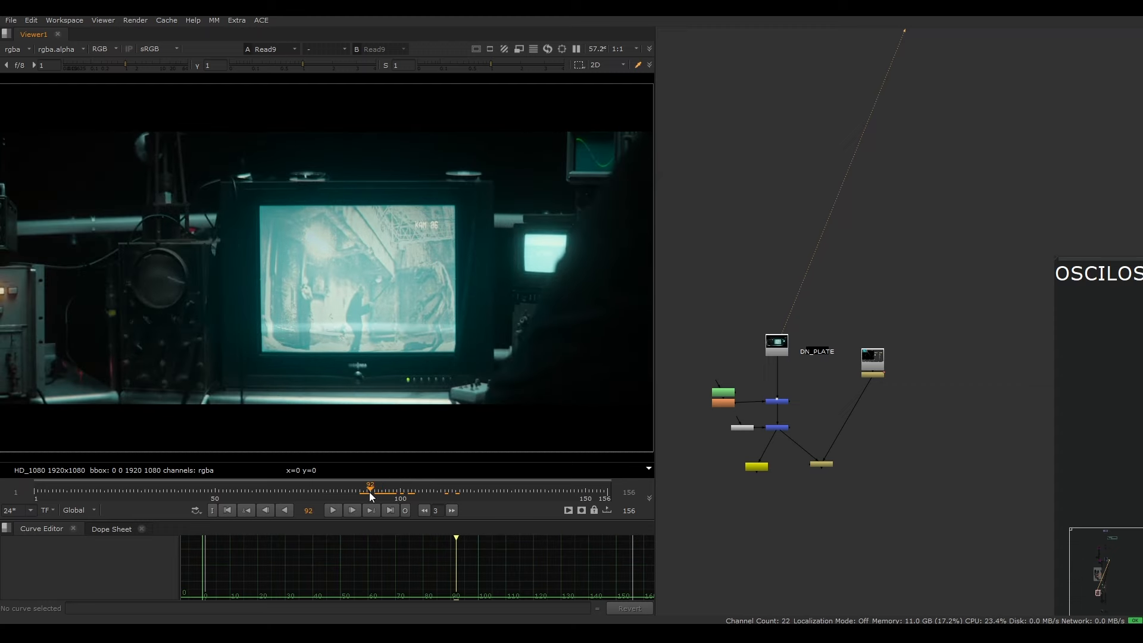
left_click(387, 489)
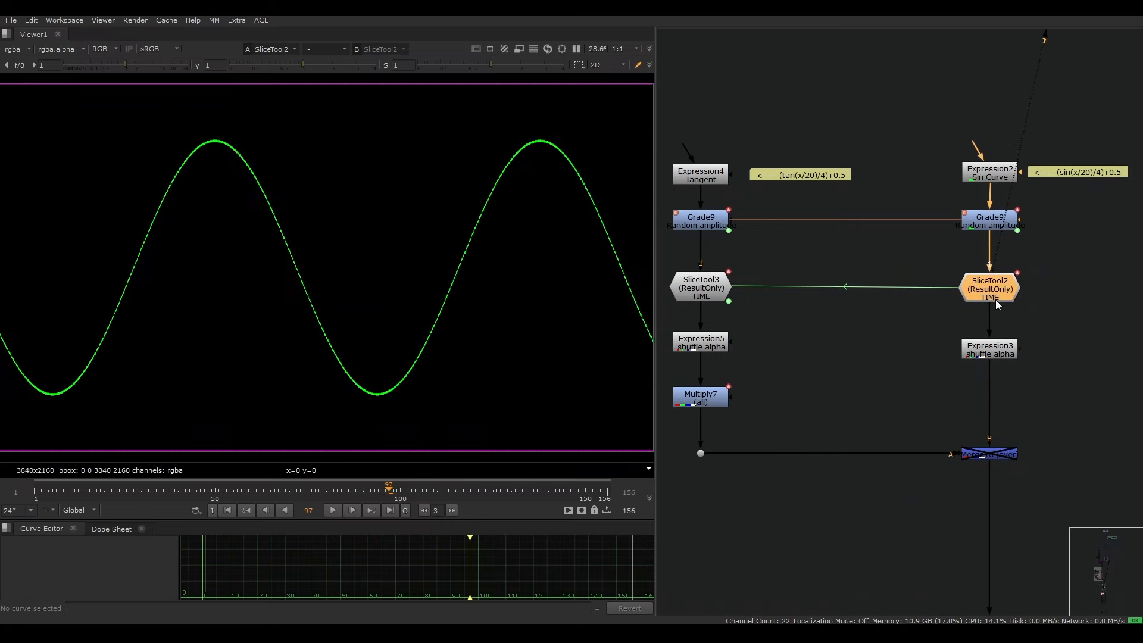
Step: Preview the curve animation, close SliceTool2's settings, and view Expression2's raw stripes
left_click(331, 510)
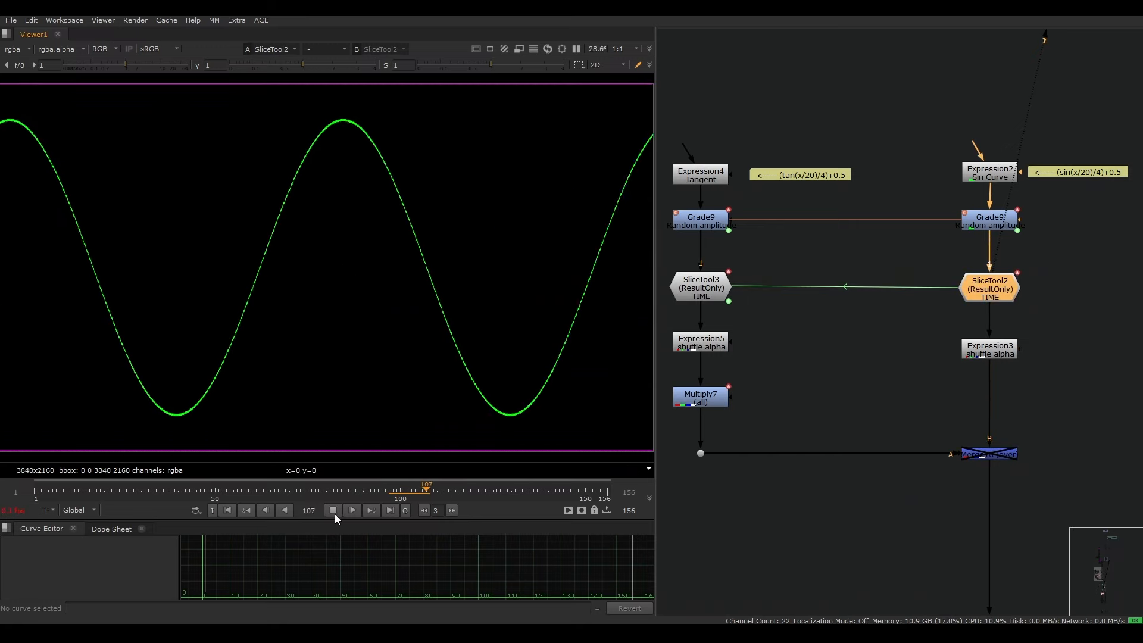
left_click(351, 509)
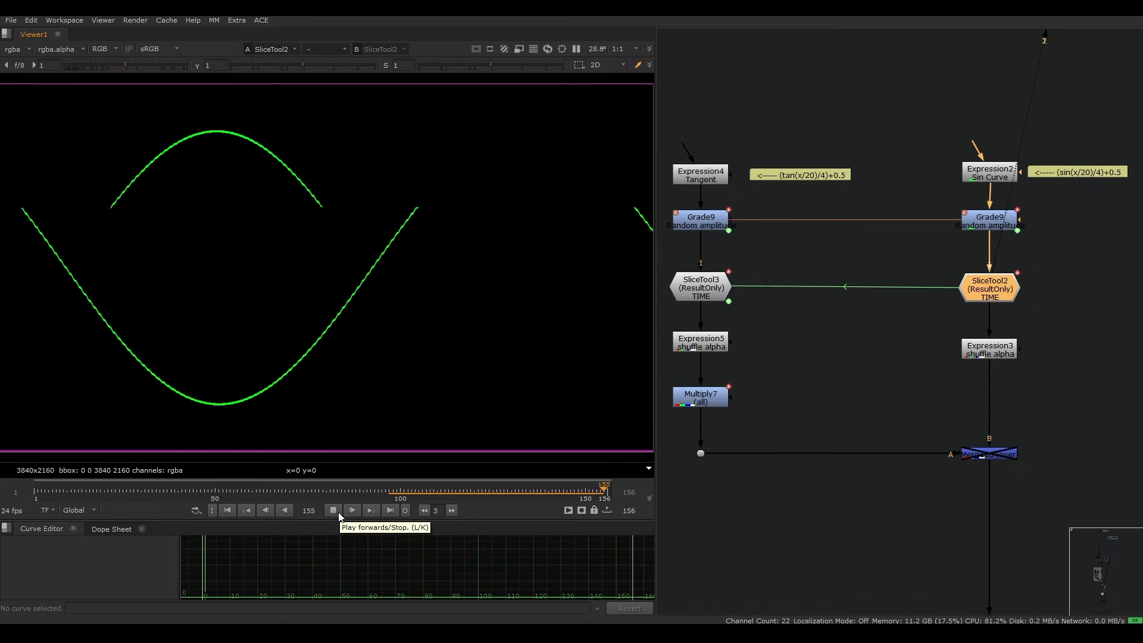
left_click(352, 509)
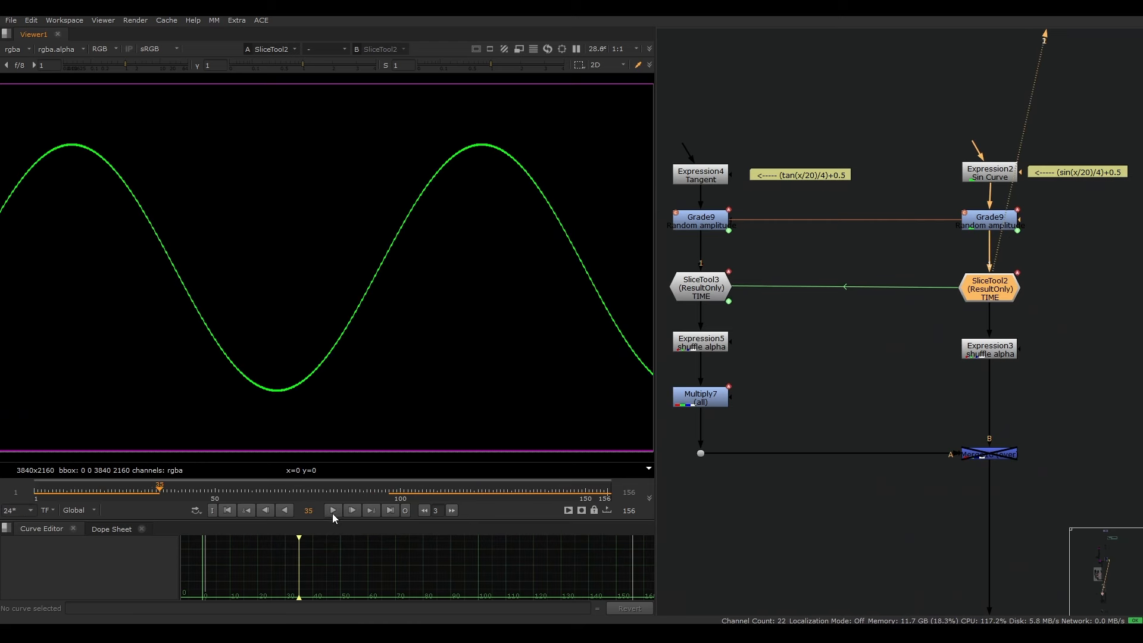
double_click(988, 285)
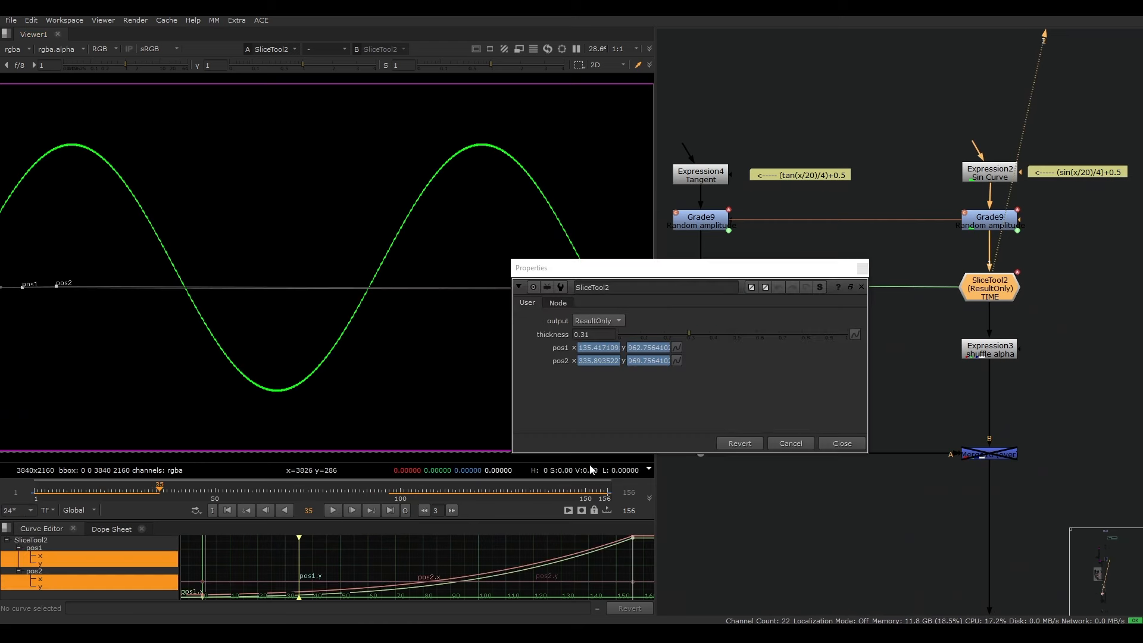
mouse_move(610, 555)
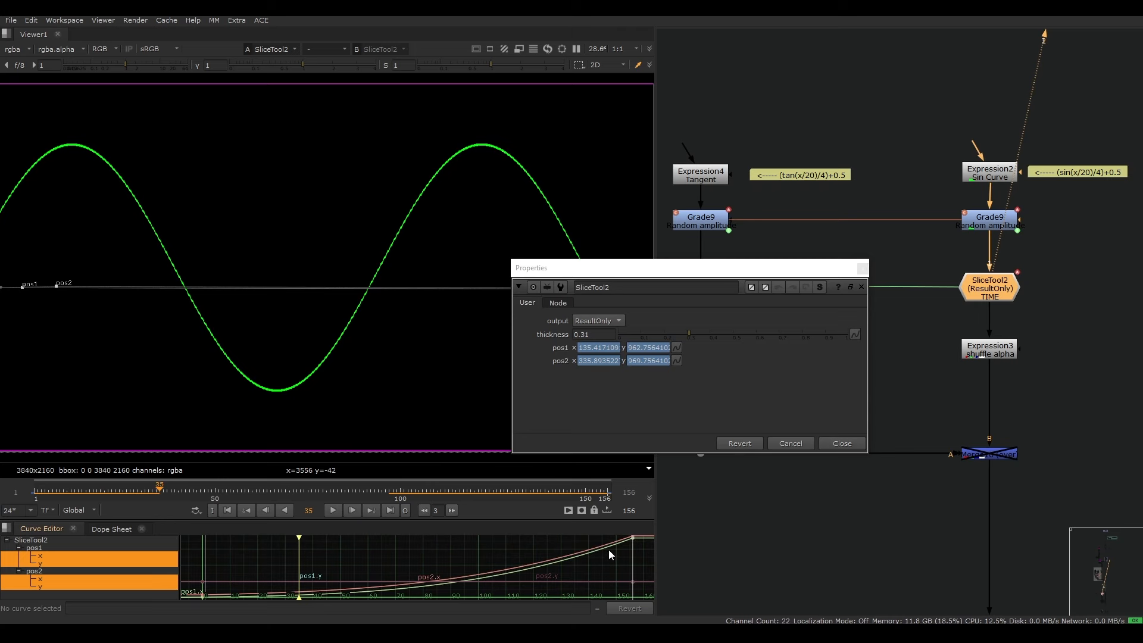
mouse_move(339, 603)
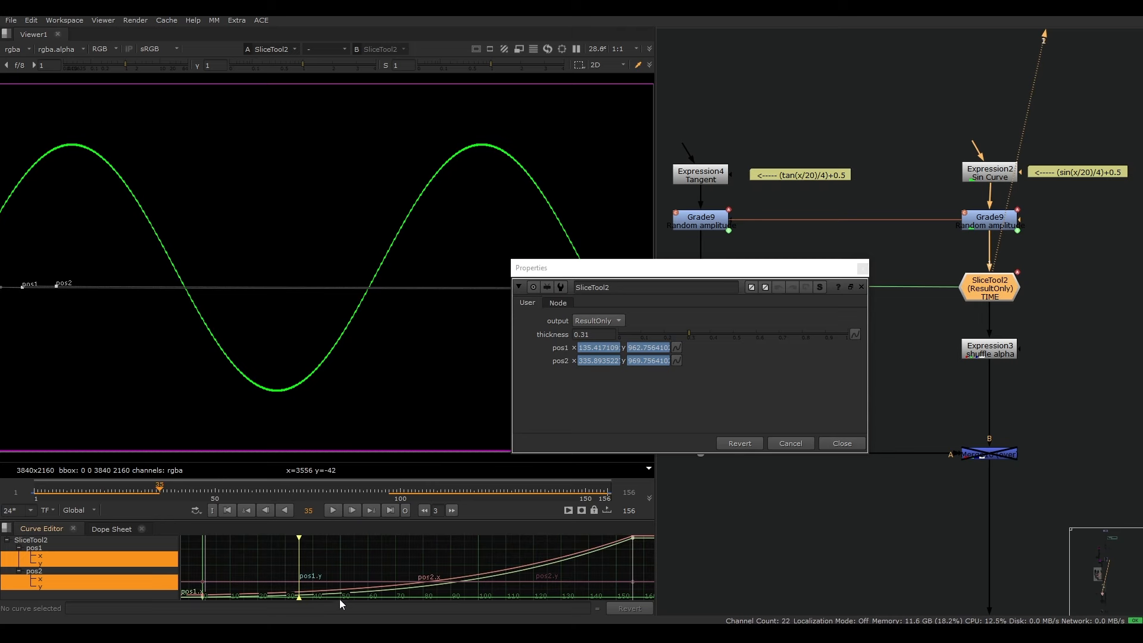
left_click(840, 443)
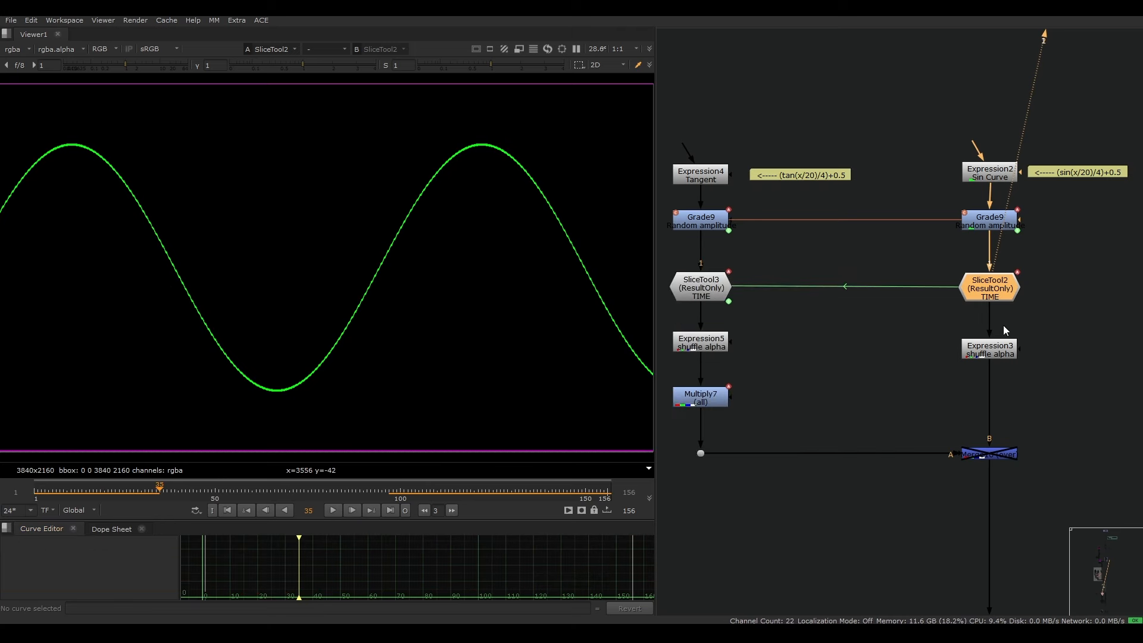
left_click(988, 172)
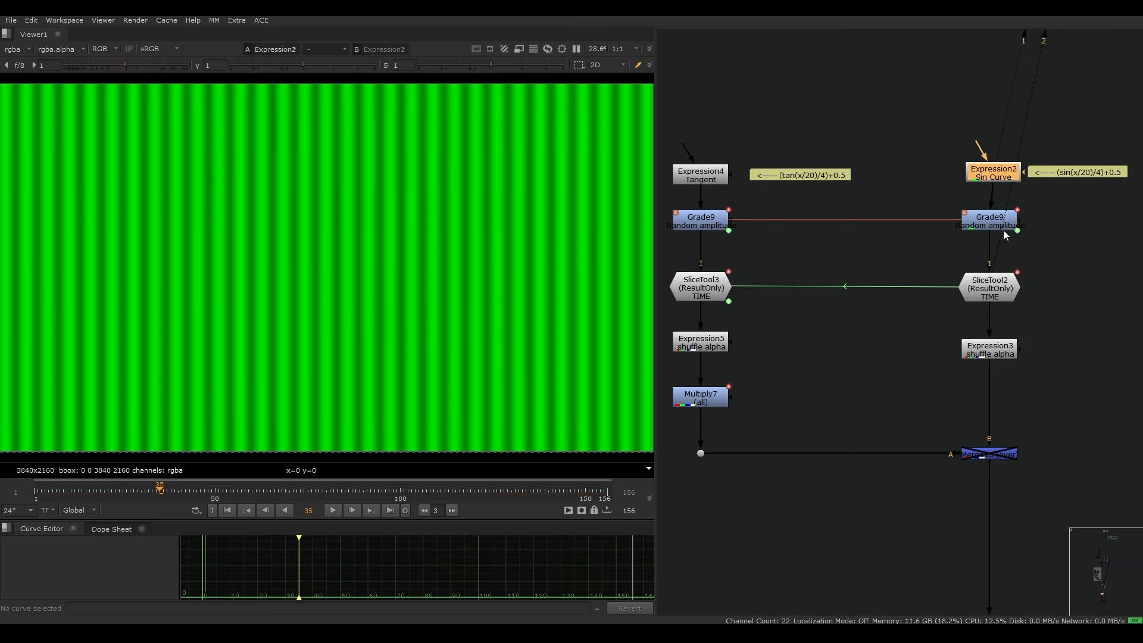
Step: Step the viewer through the sine branch's Grade, SliceTool2 and shuffle, then view Tangent's Grade9
left_click(988, 218)
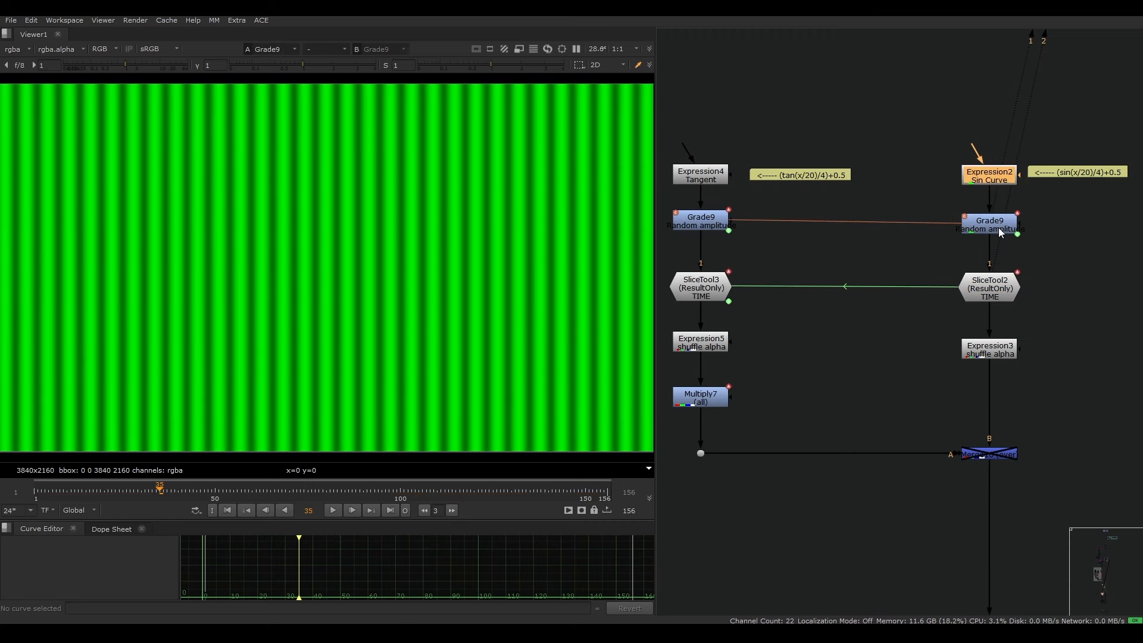
left_click(988, 285)
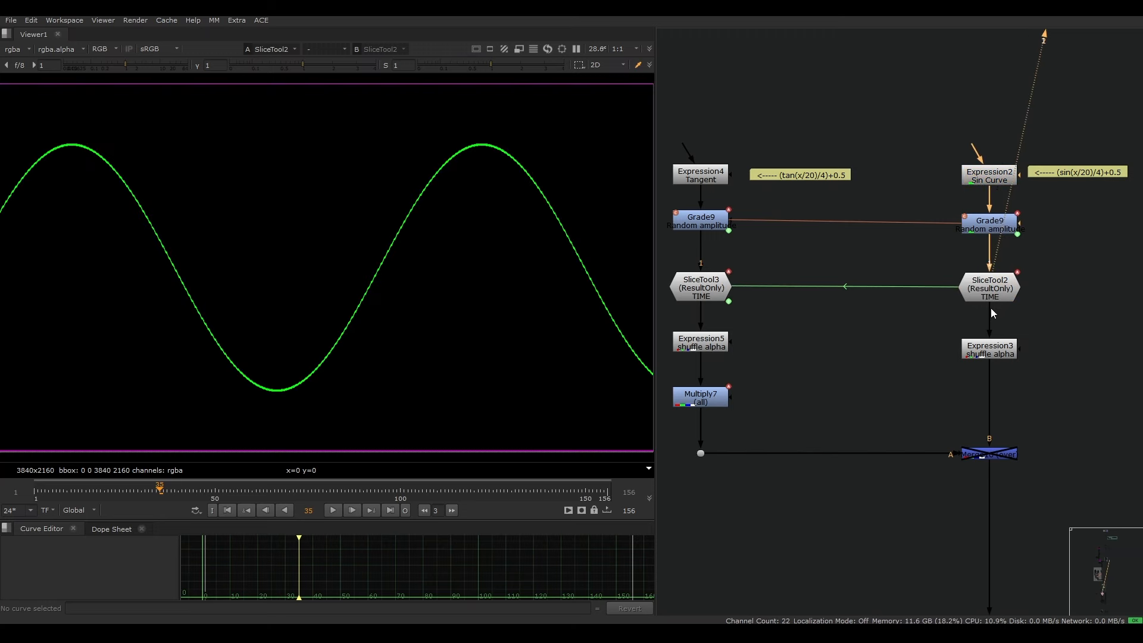
left_click(988, 349)
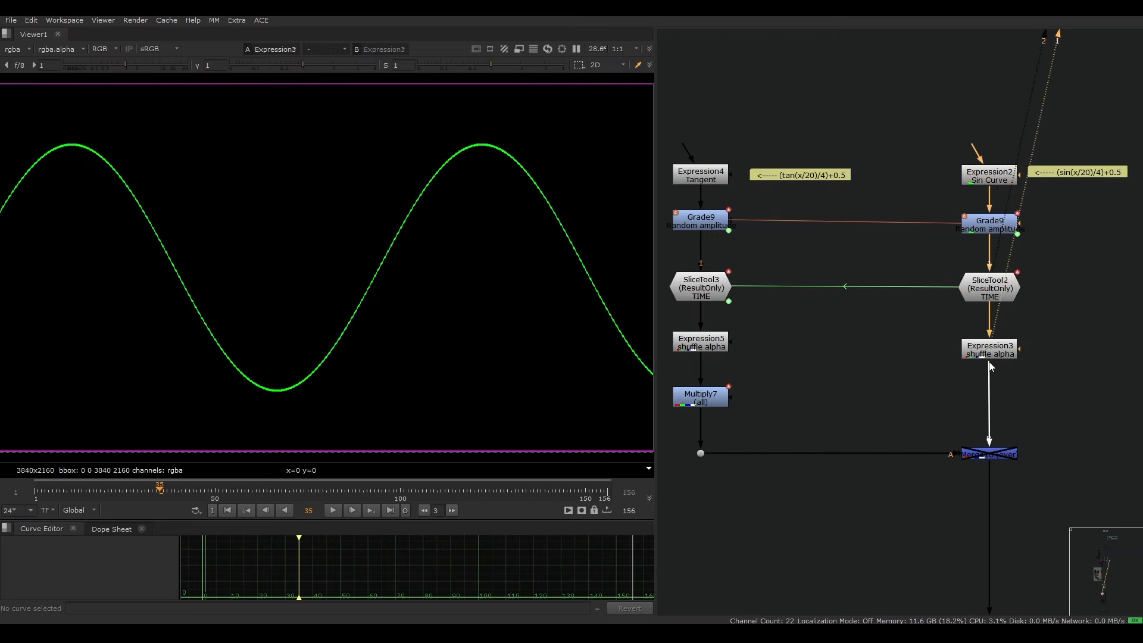
double_click(989, 349)
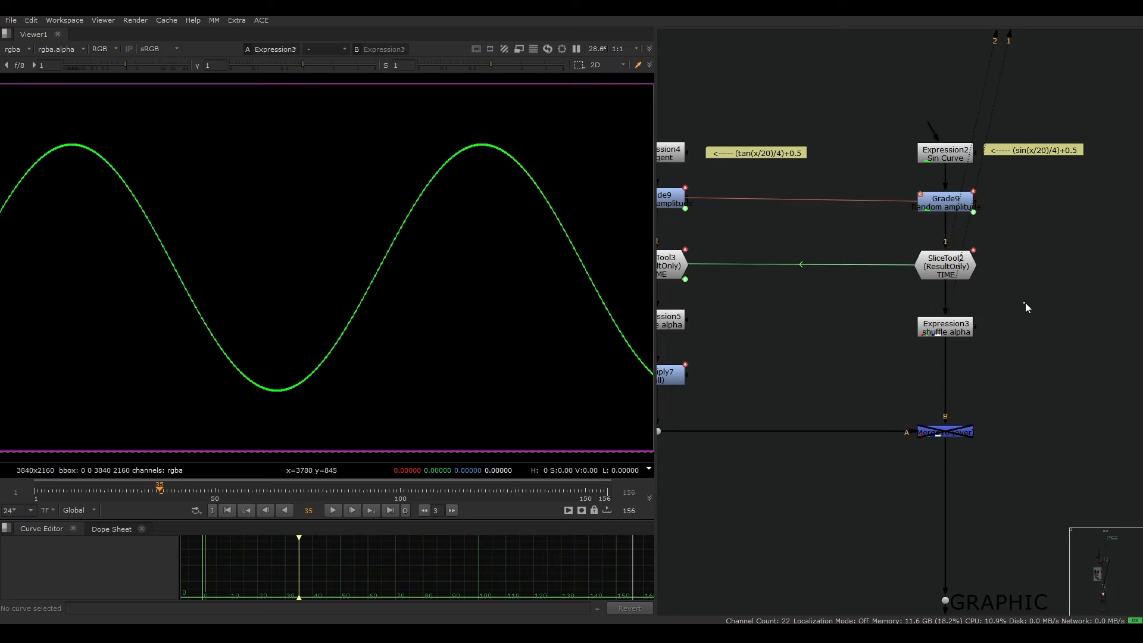
left_click(945, 327)
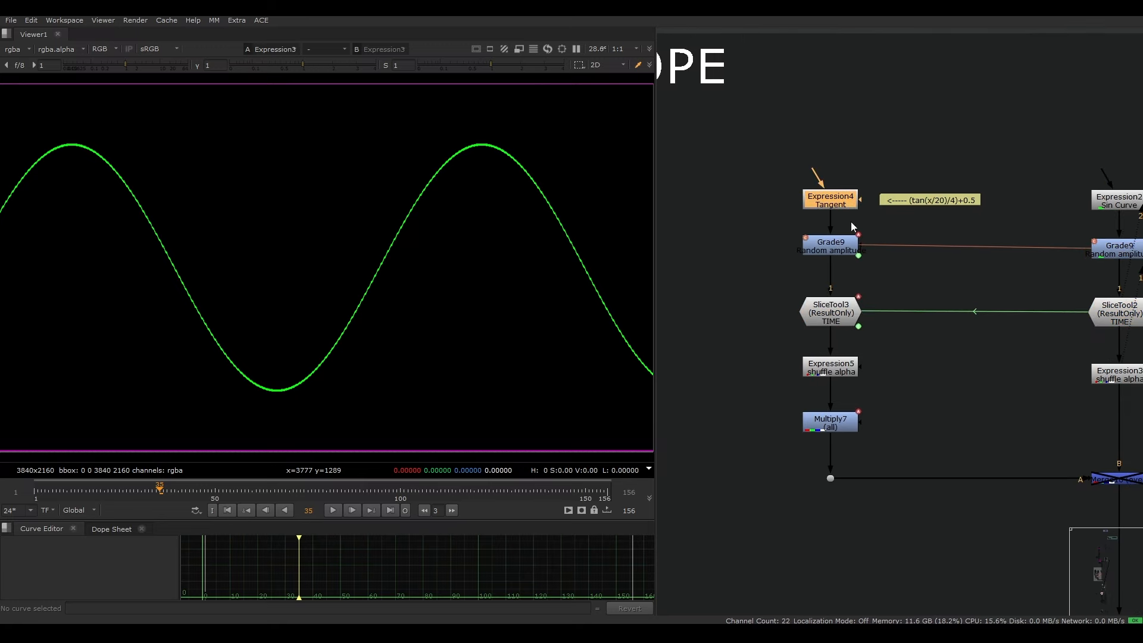
left_click(829, 246)
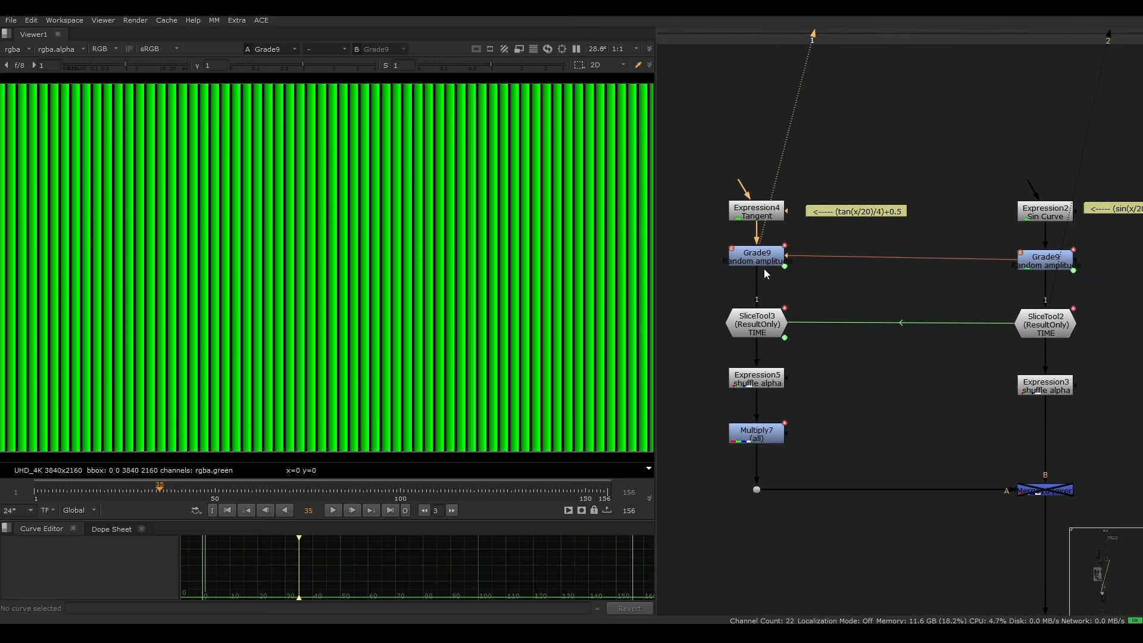
Step: Select SliceTool2, view Expression5's shuffled alpha, and select the Tangent branch nodes
left_click(1044, 324)
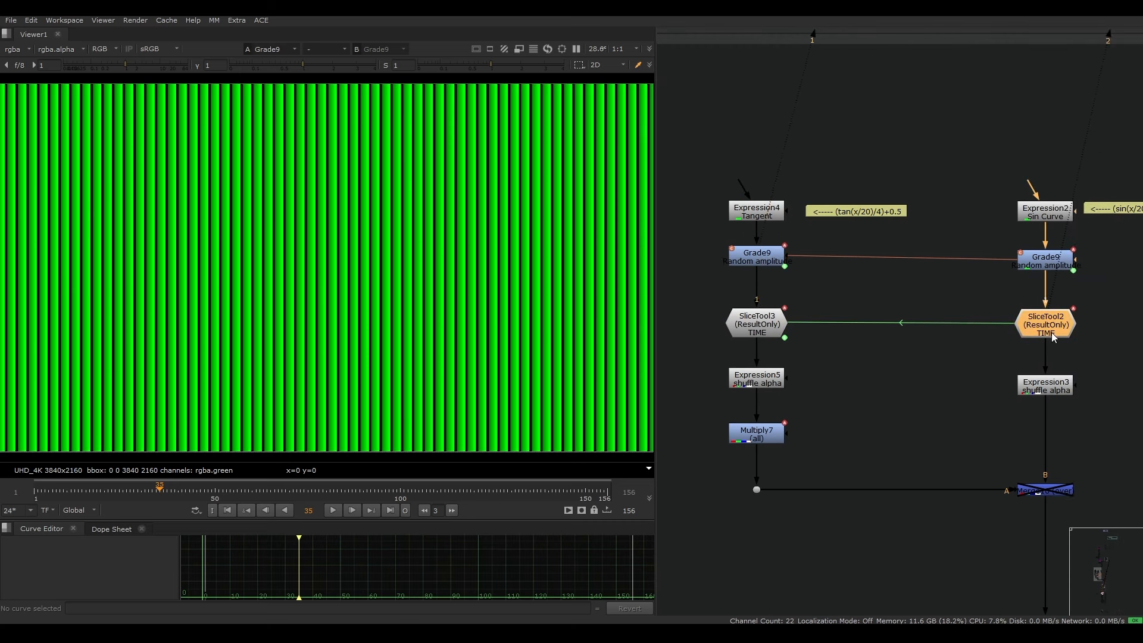
mouse_move(958, 329)
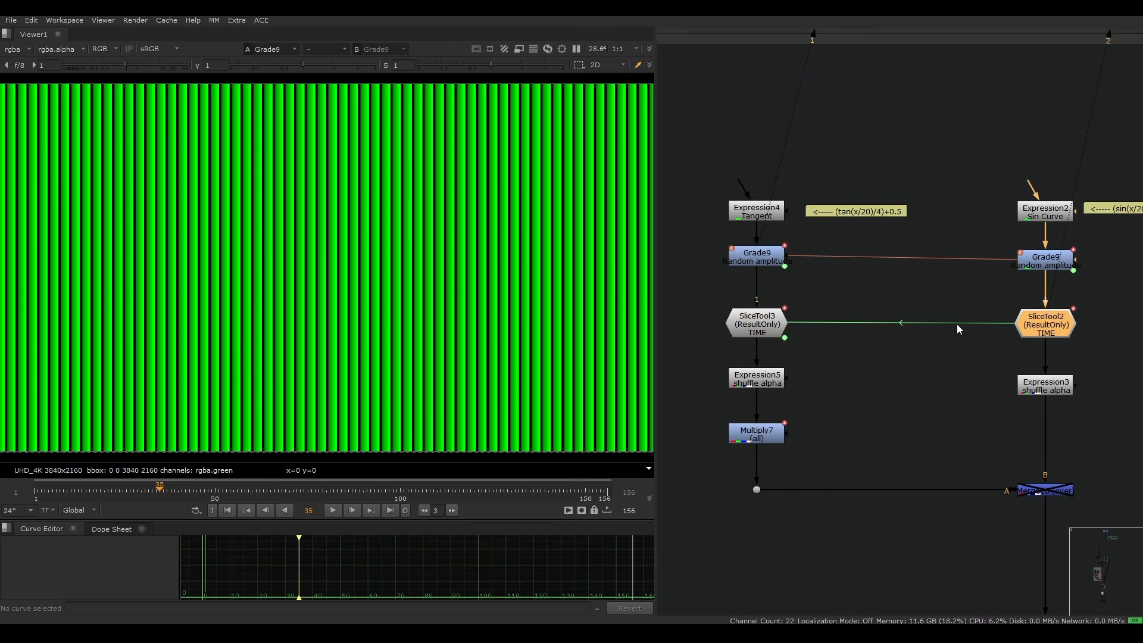
left_click(756, 324)
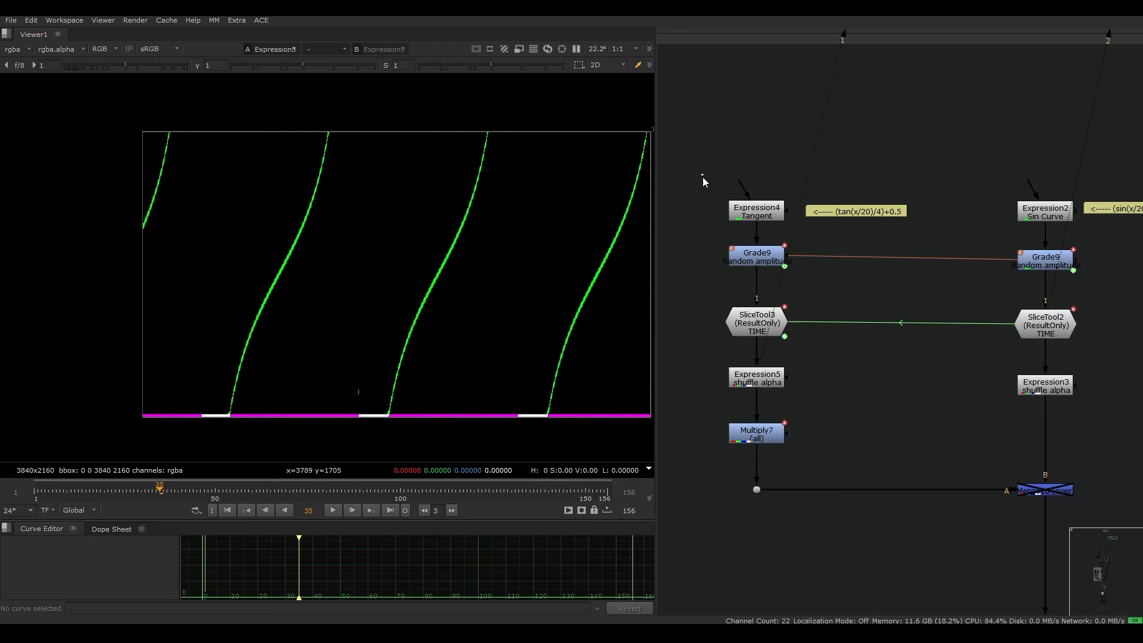
left_click(1044, 211)
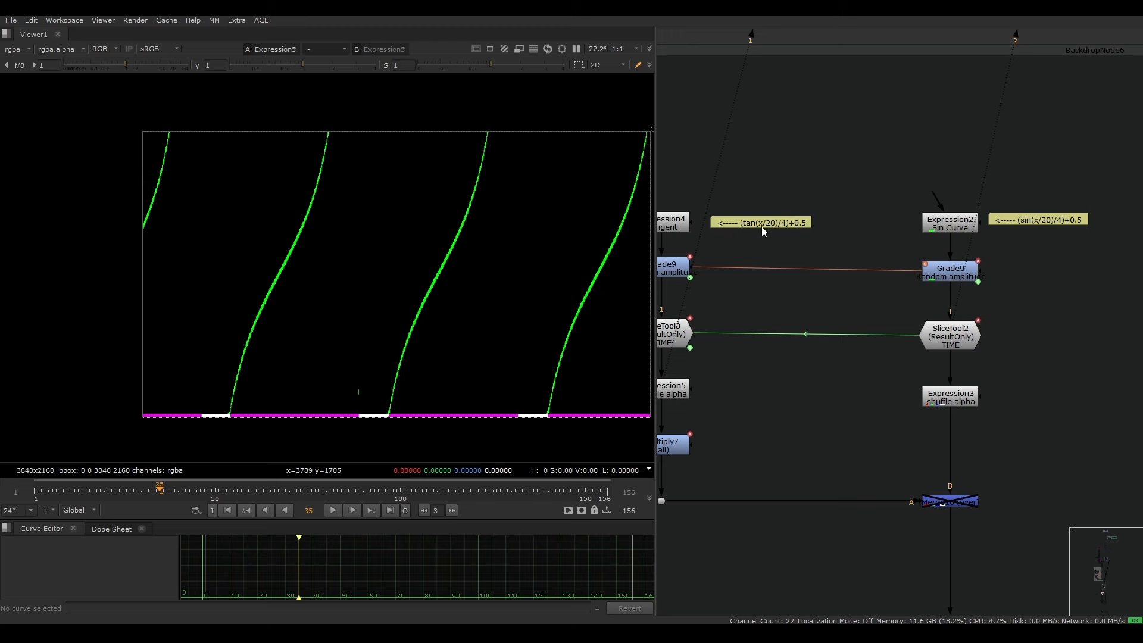
mouse_move(745, 229)
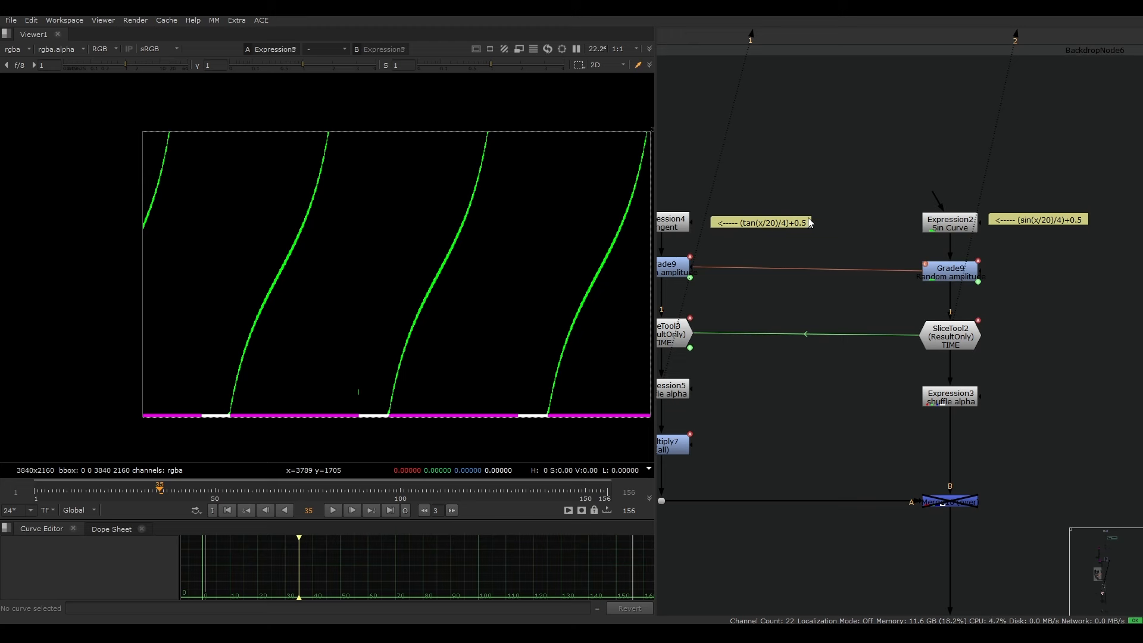
mouse_move(1000, 194)
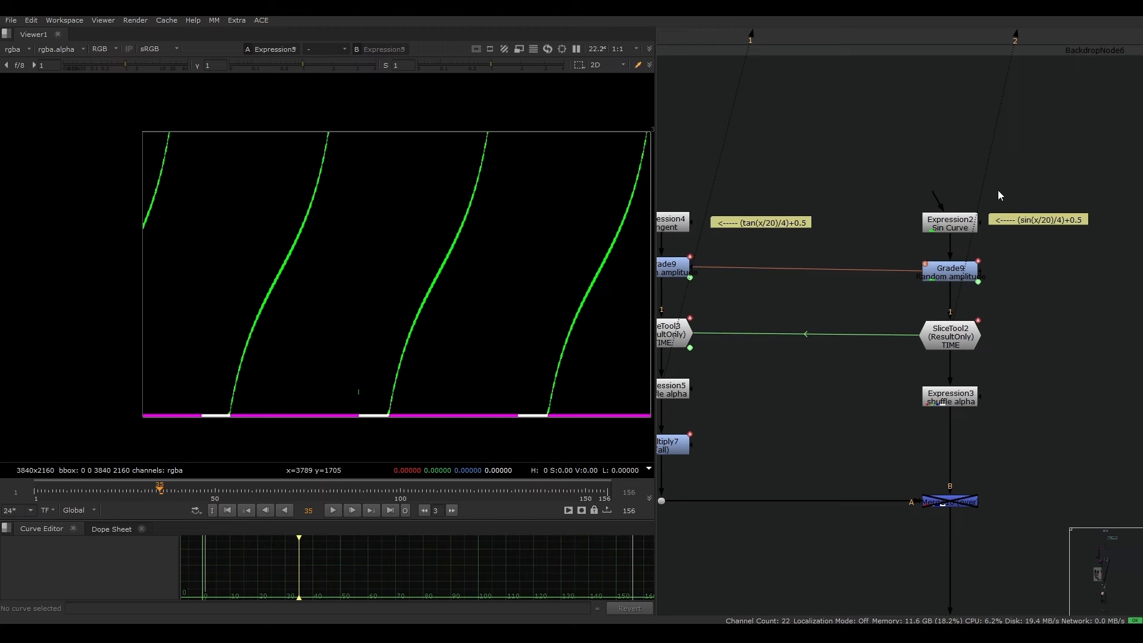
mouse_move(1091, 220)
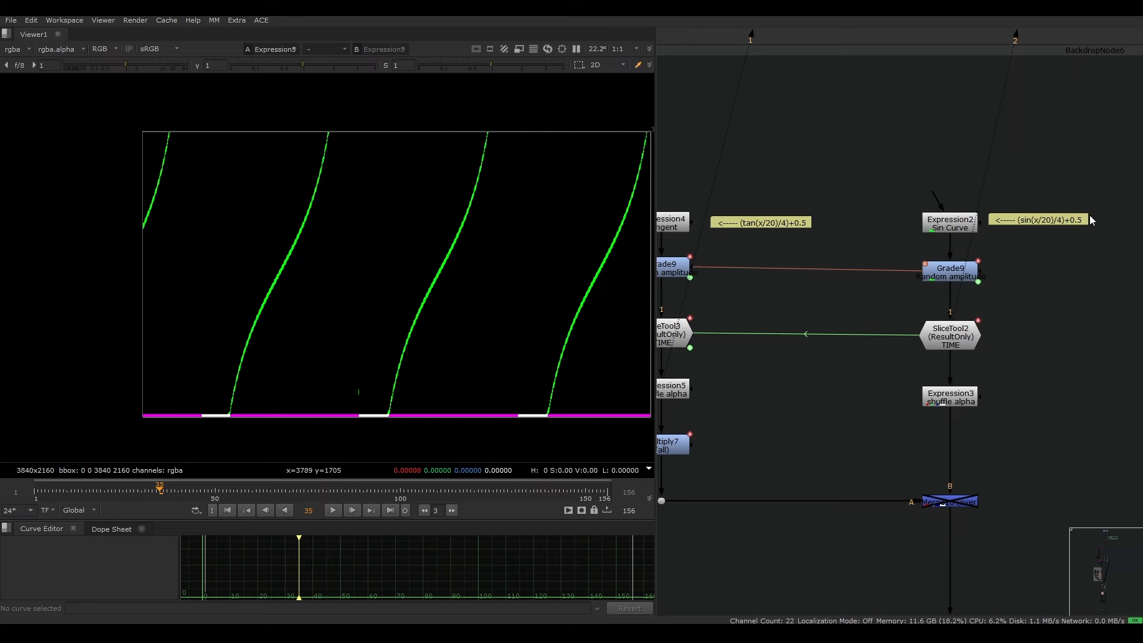
mouse_move(779, 235)
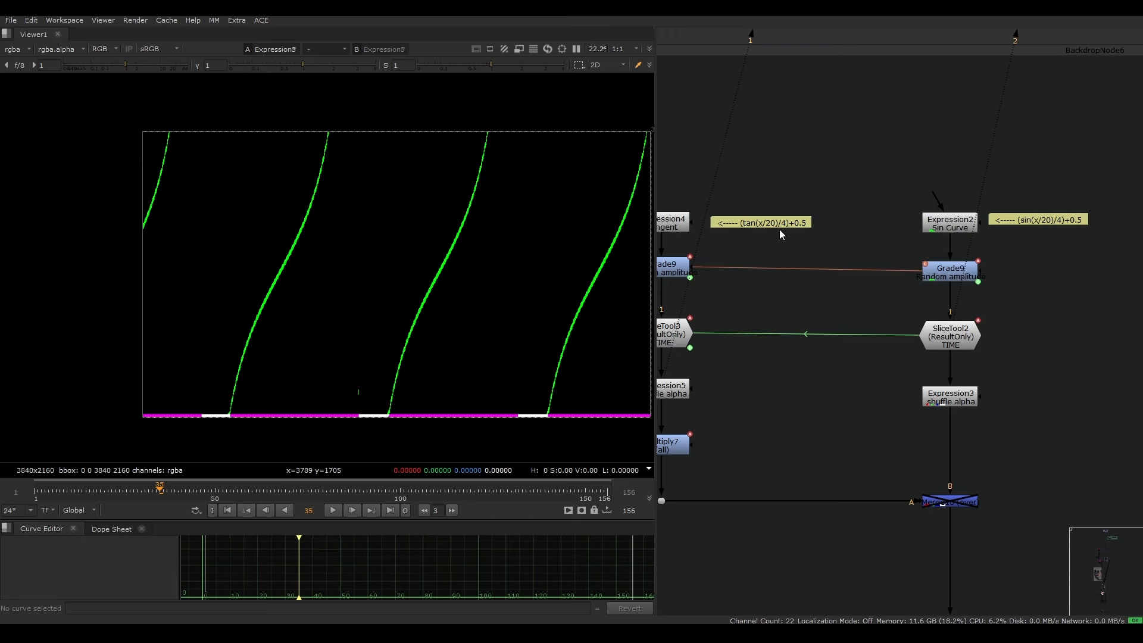
mouse_move(756, 230)
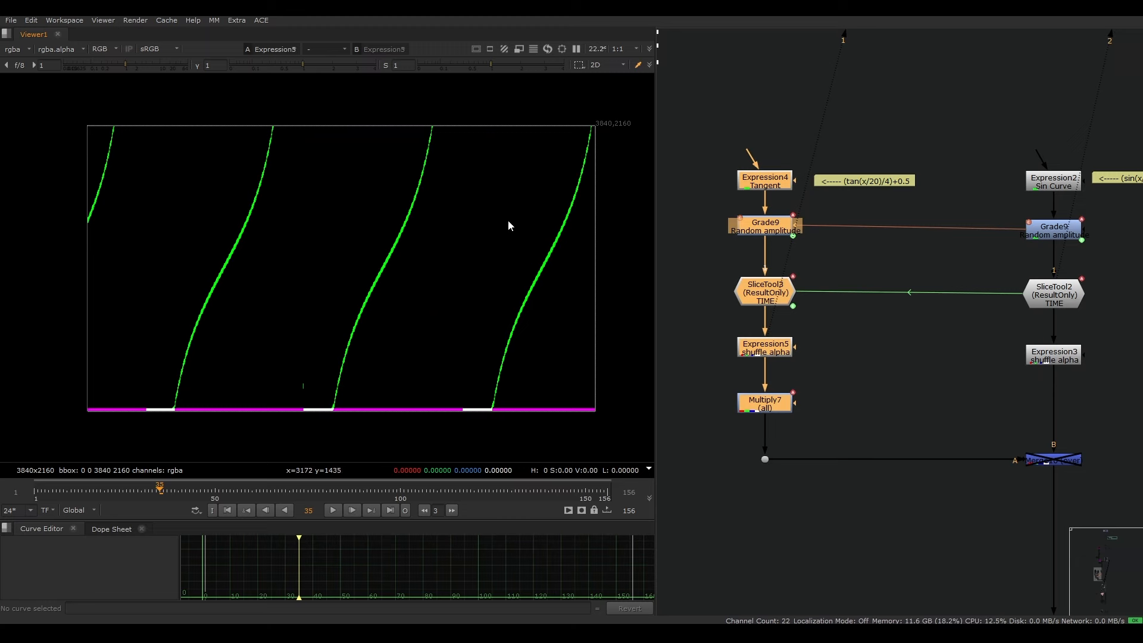
mouse_move(510, 292)
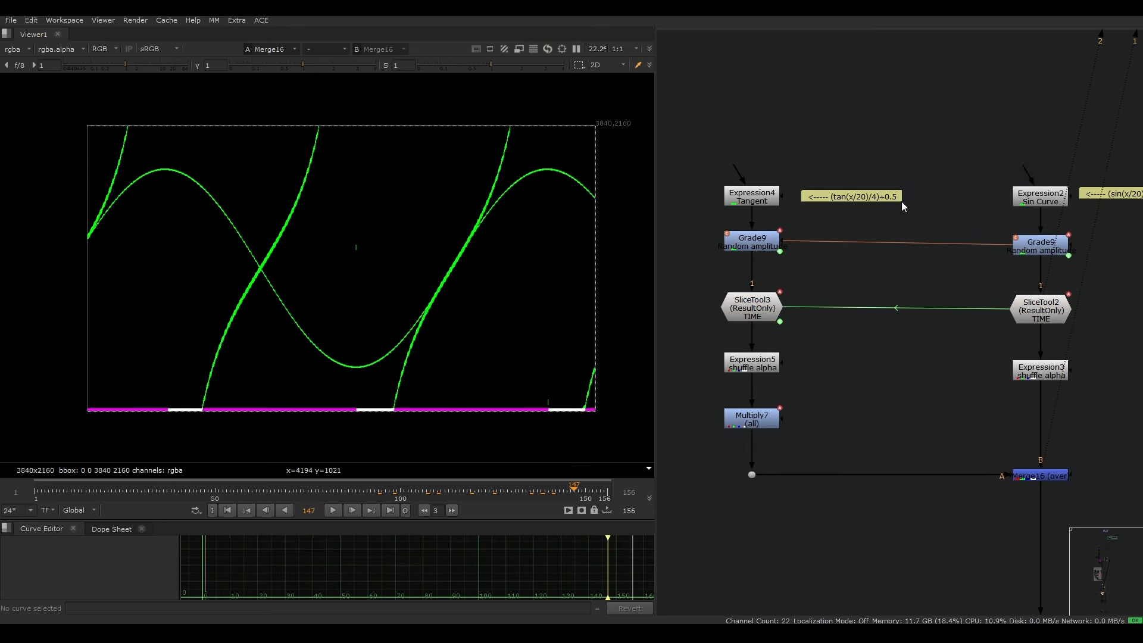
mouse_move(1036, 291)
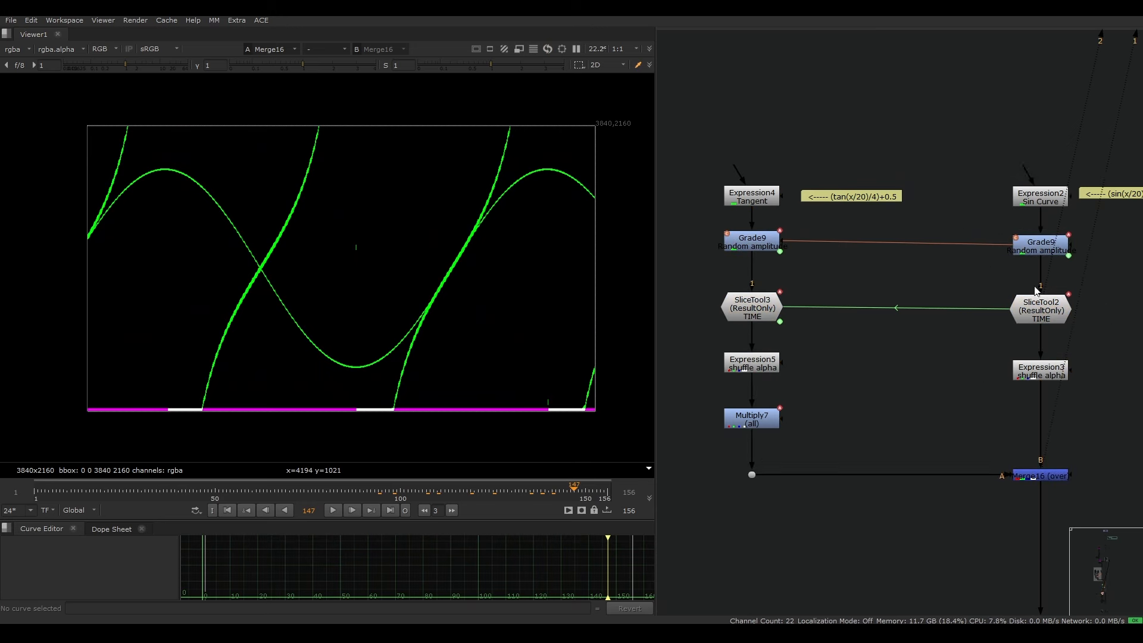
mouse_move(994, 302)
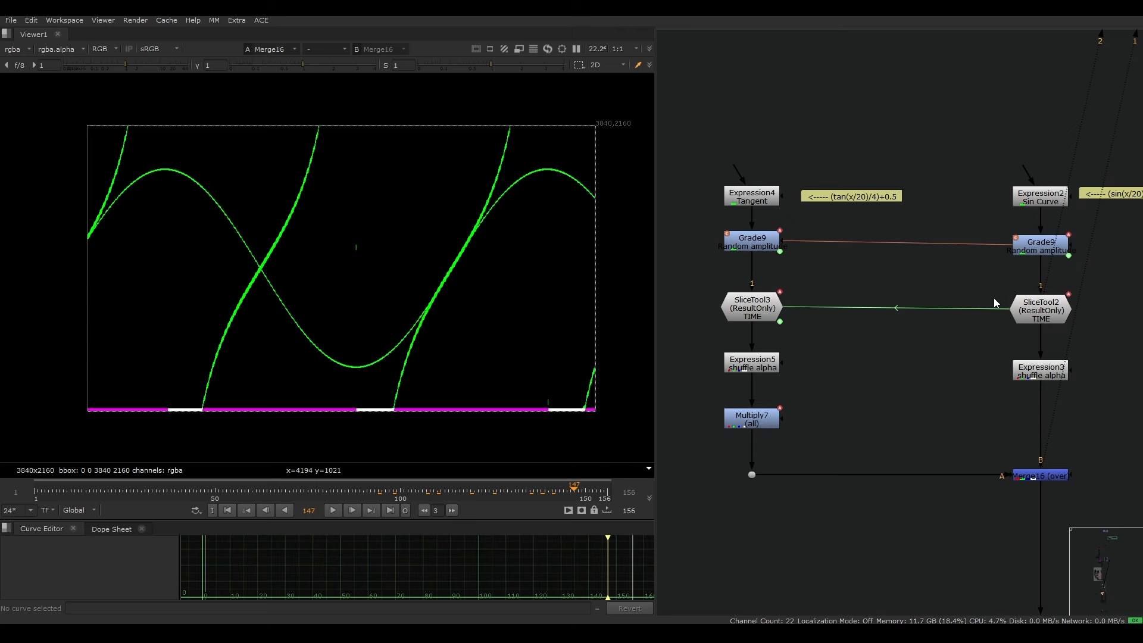
Step: Inspect Multiply7's properties and its keys in the Dope Sheet, then close its properties
left_click(751, 417)
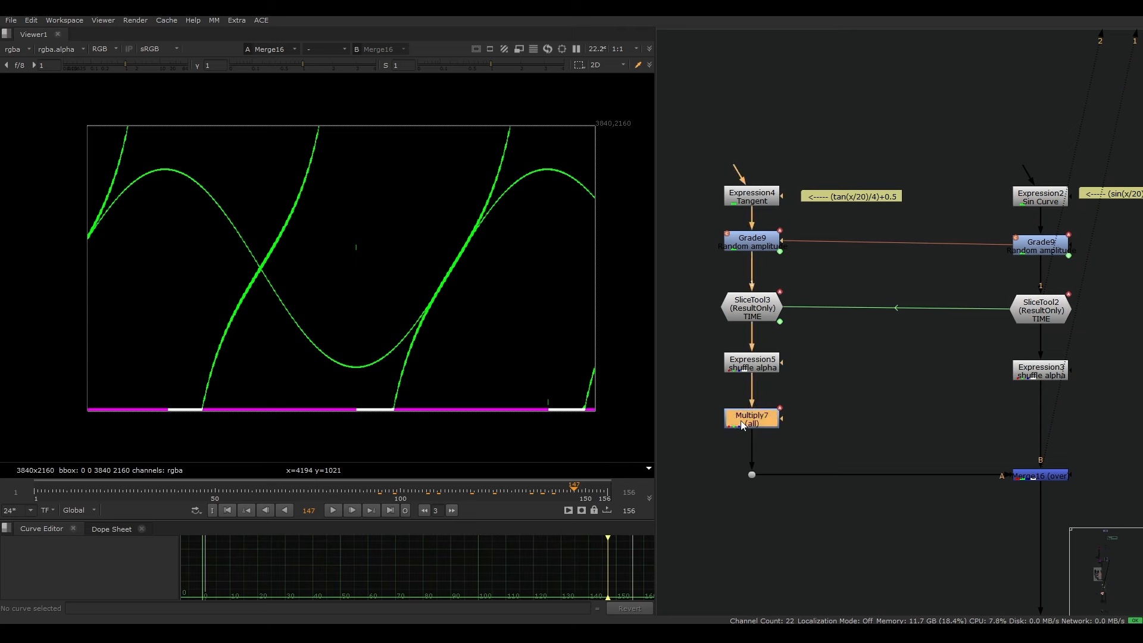
double_click(750, 419)
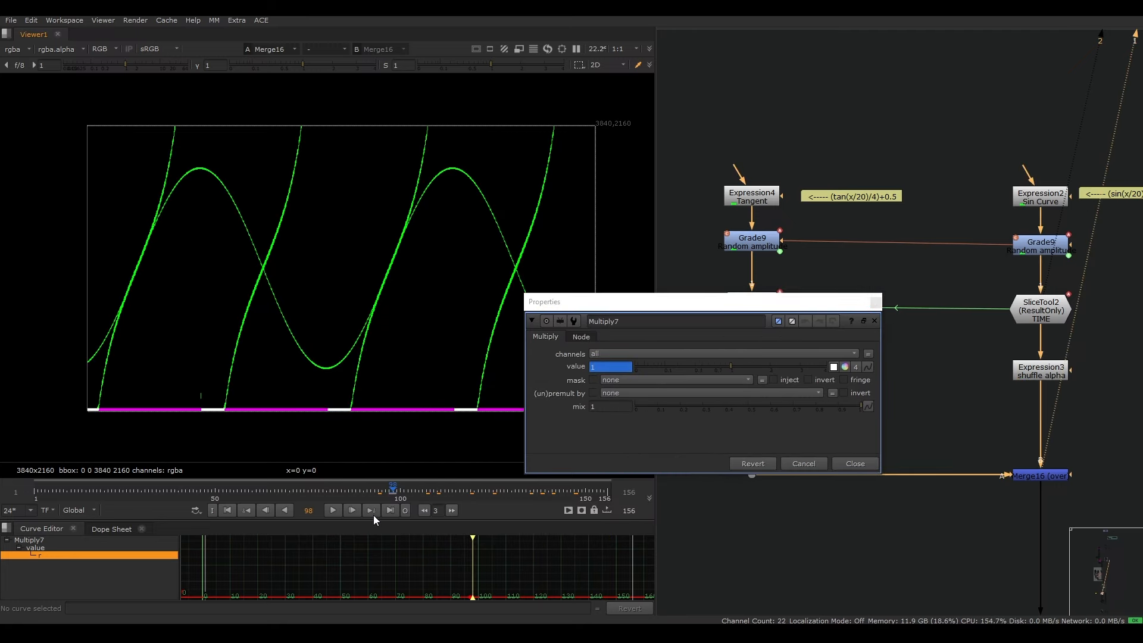
left_click(111, 528)
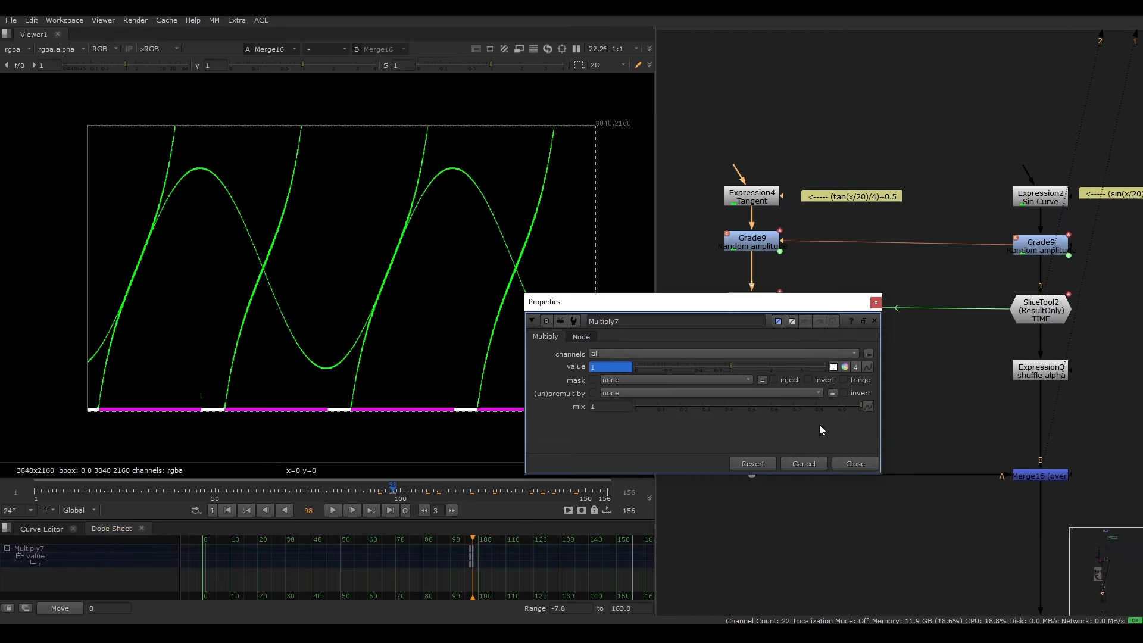
left_click(854, 464)
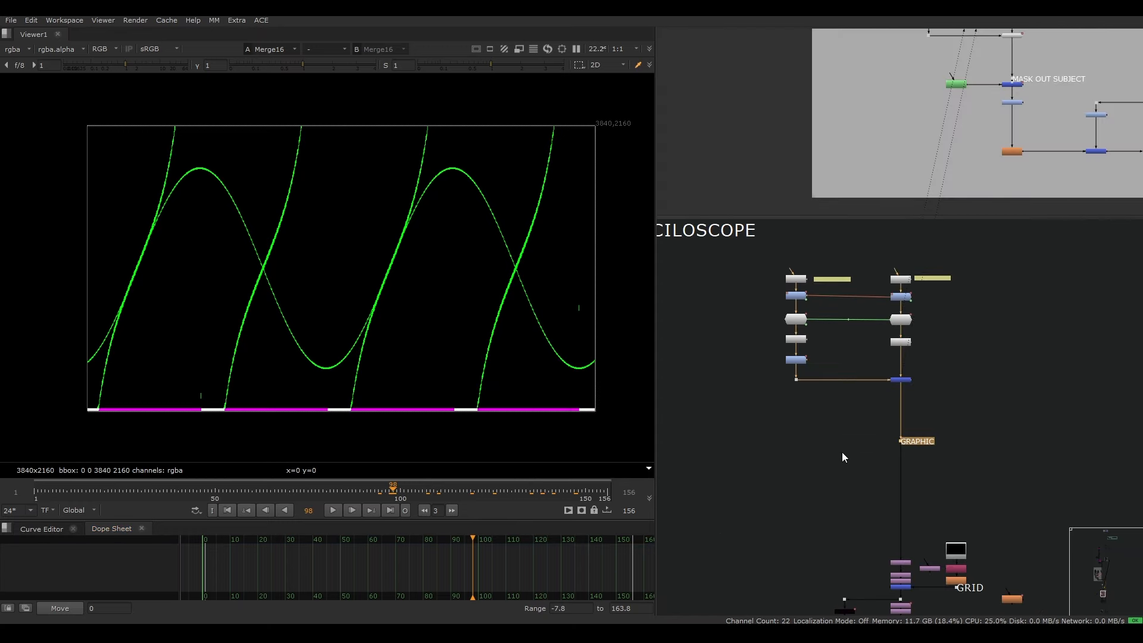
Step: Move to the DN_PLATE area and view the monitor plate from Read9
left_click(332, 510)
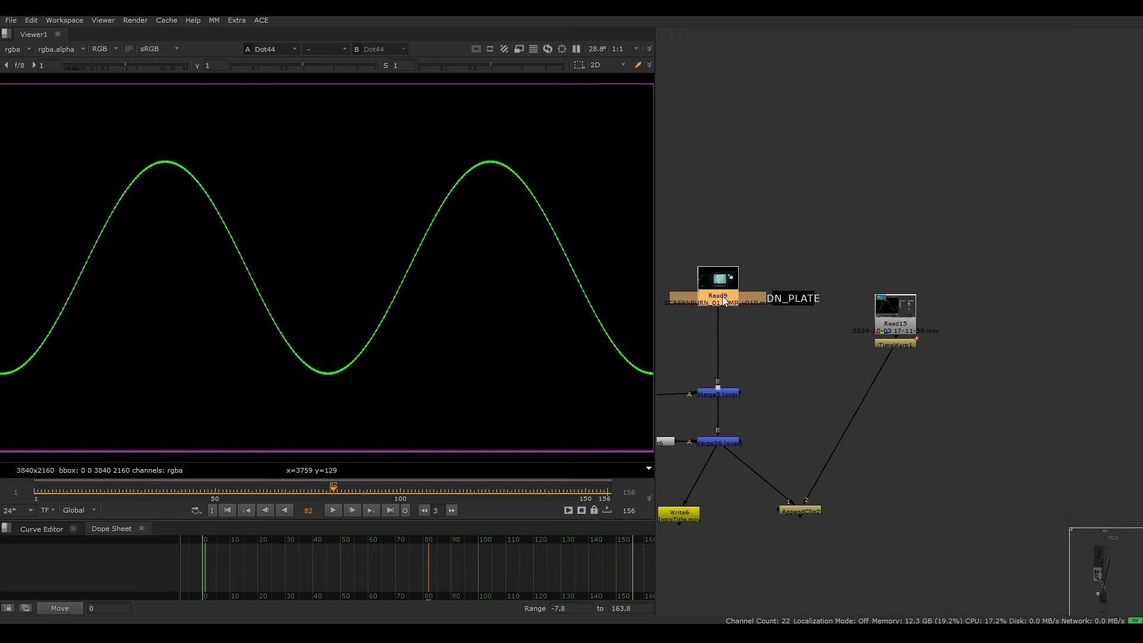
left_click(717, 285)
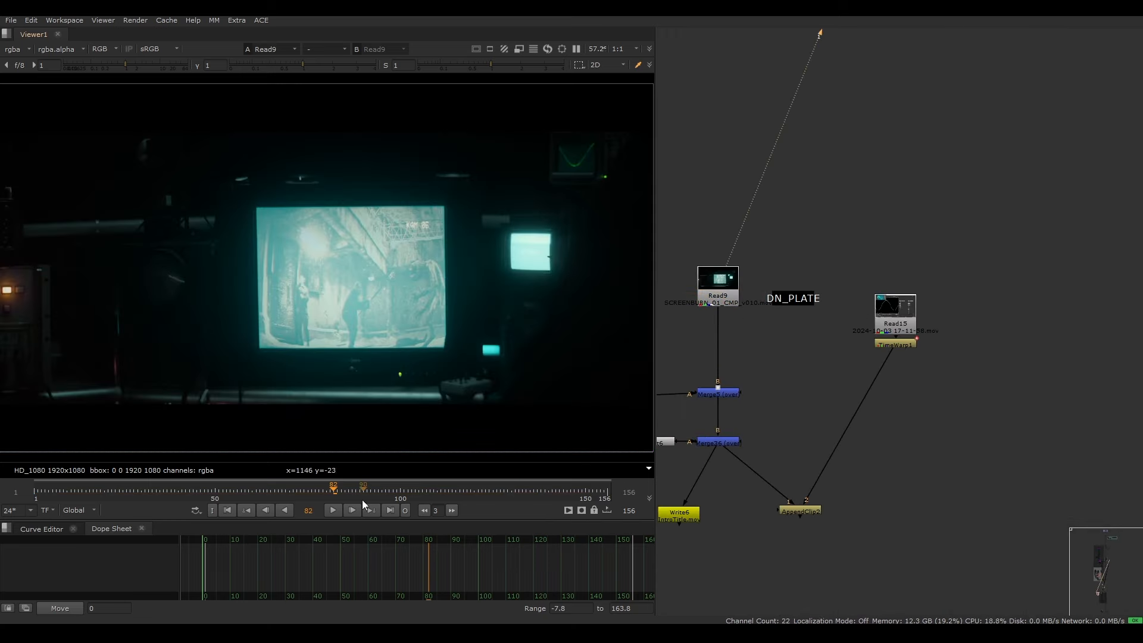